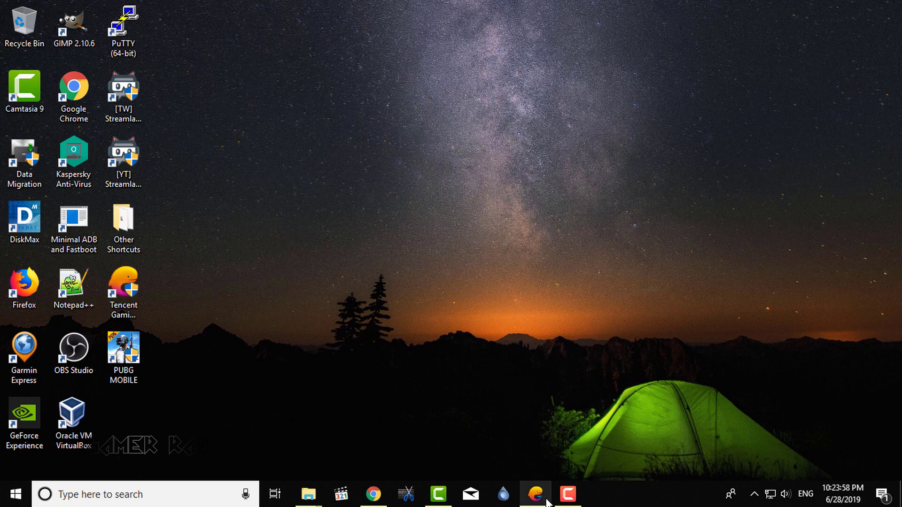
Launch Tencent Gaming Buddy and open its Setting Center from the top-right menu.
click(535, 494)
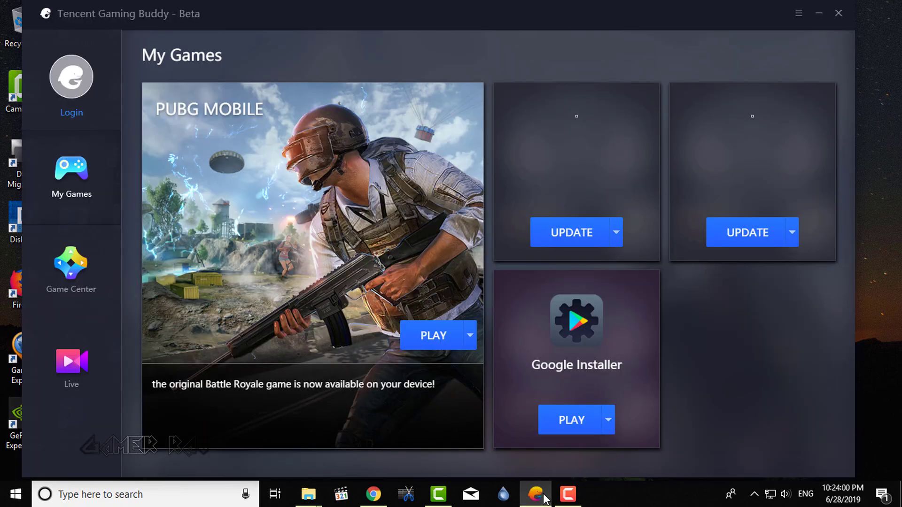
click(798, 12)
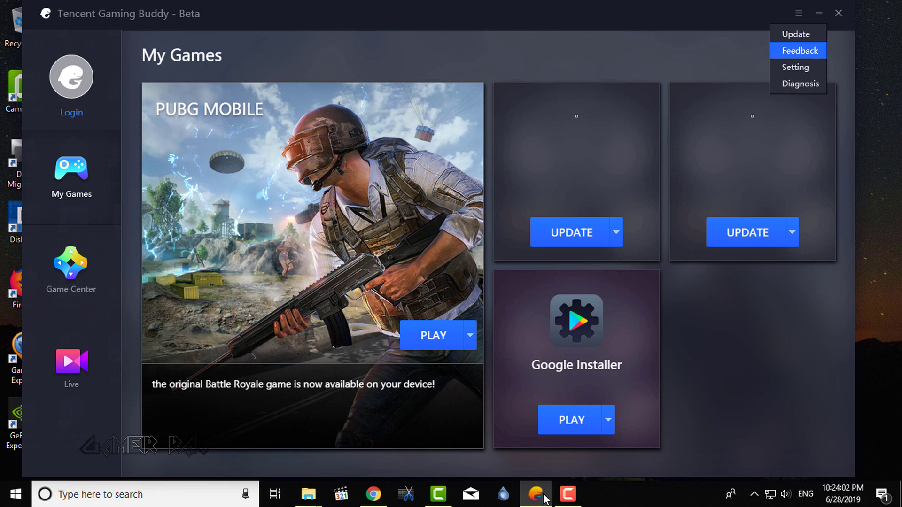
click(796, 67)
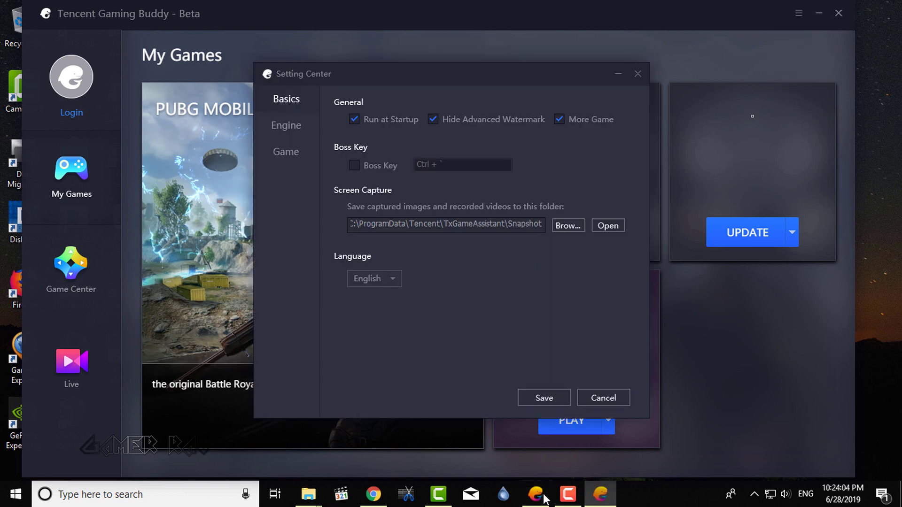
click(373, 279)
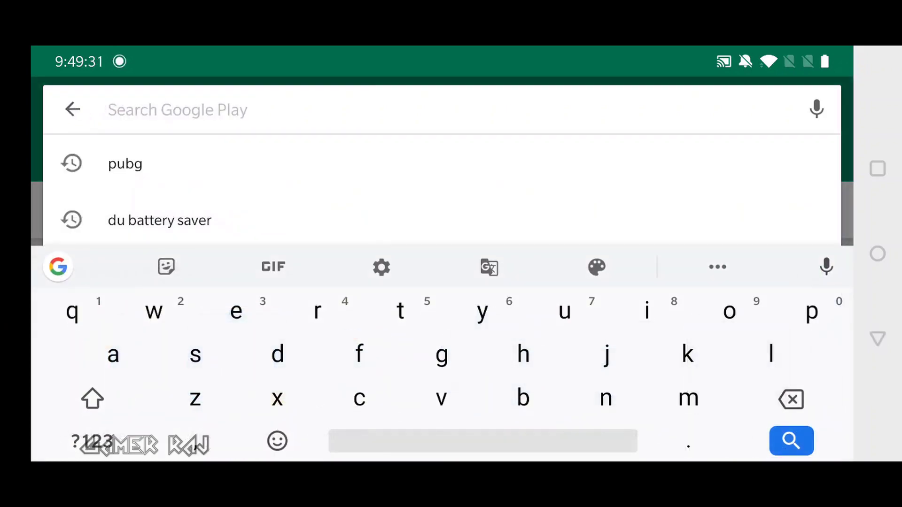
Use Apk Extractor to pull PUBG MOBILE as an APK, then show X-plore File Manager's store page.
click(125, 164)
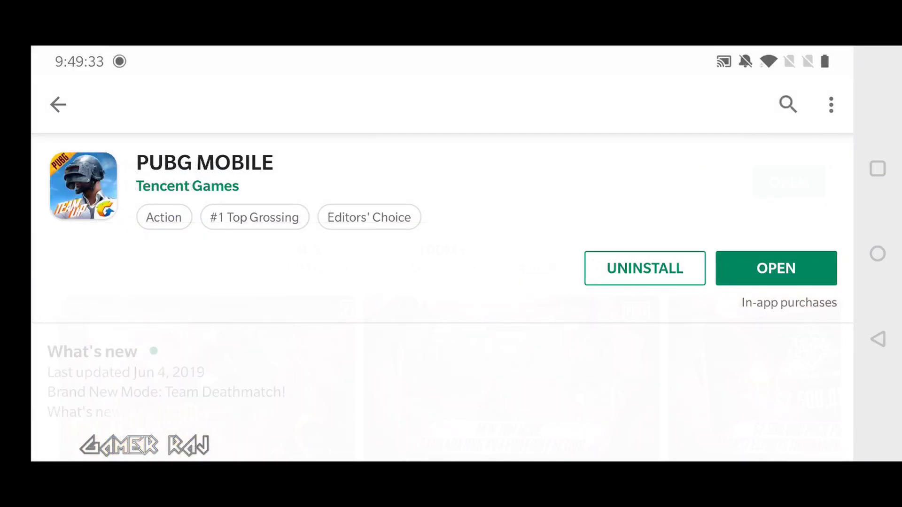
text(x)
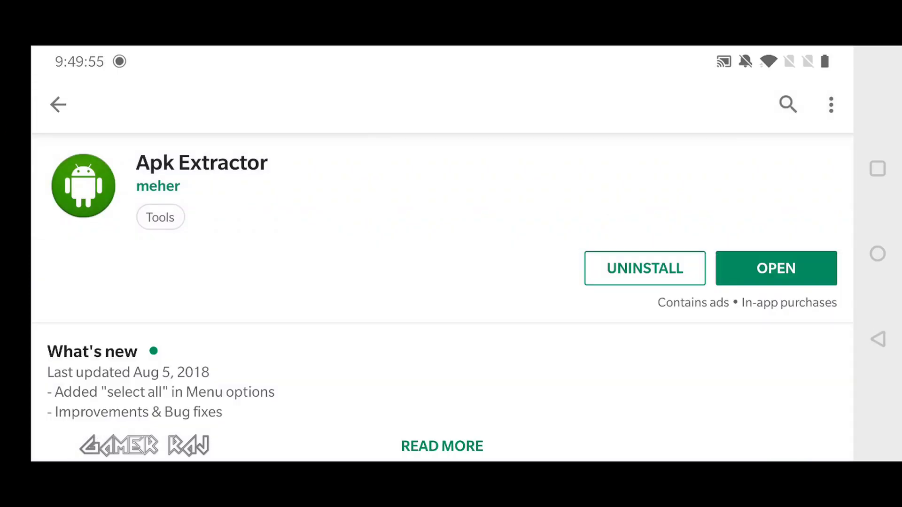
click(775, 268)
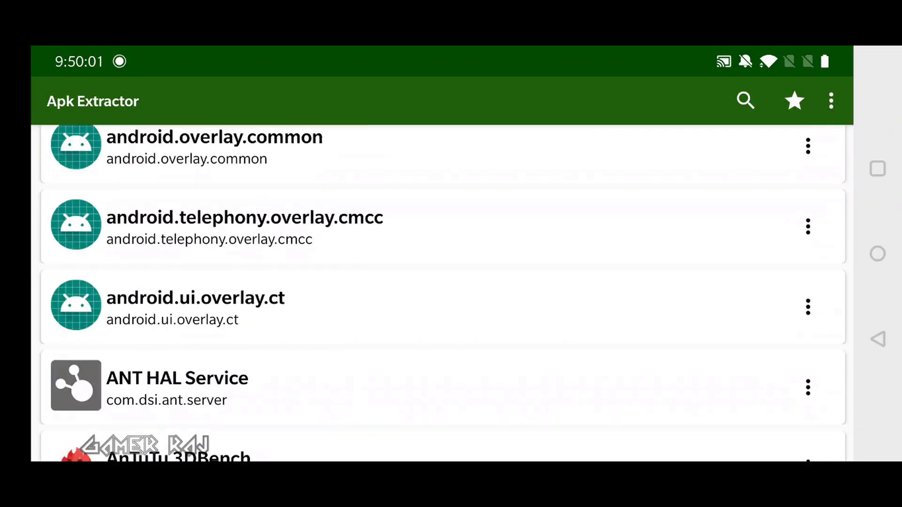
scroll(down, 3)
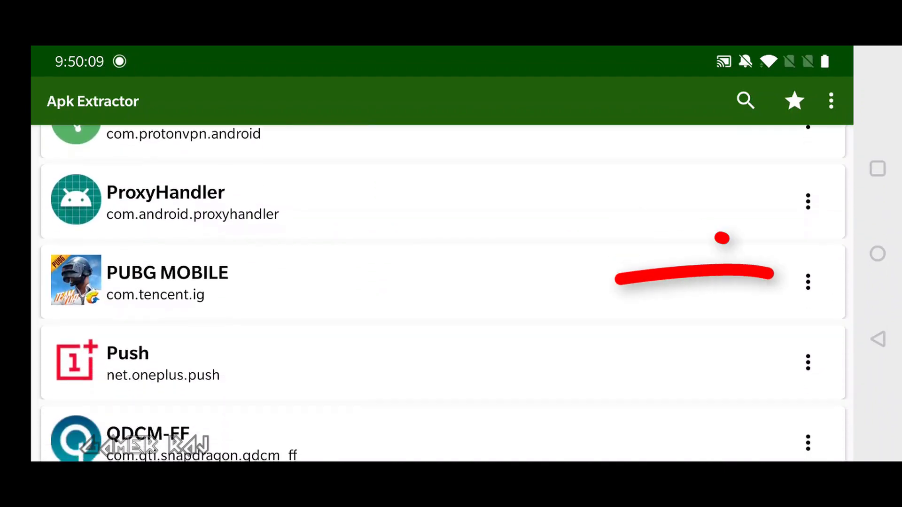
click(808, 281)
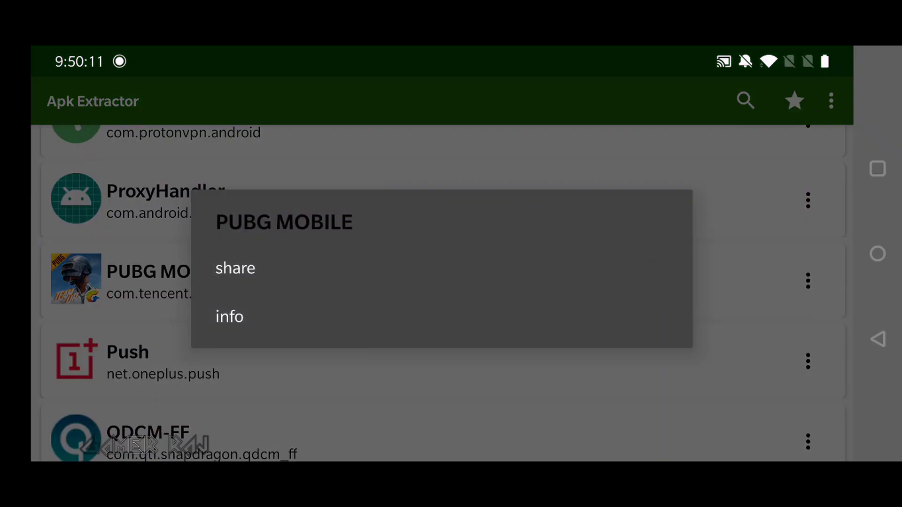
click(235, 268)
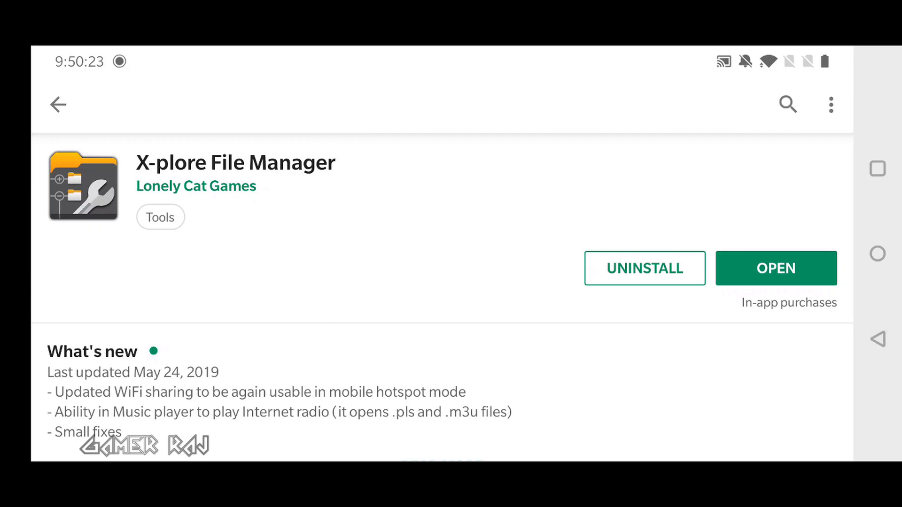
In X-plore, go into Android > data and scroll down to the com.tencent.ig folder.
click(775, 268)
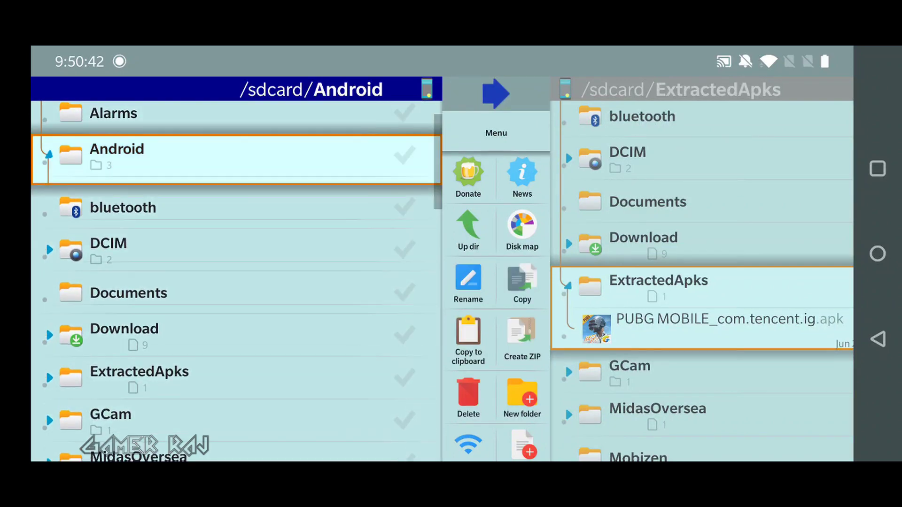
click(116, 156)
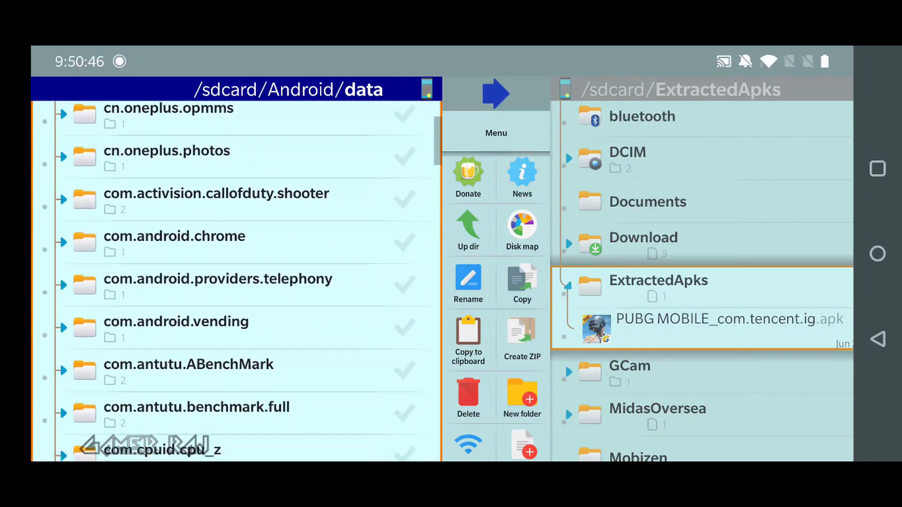
scroll(down, 3)
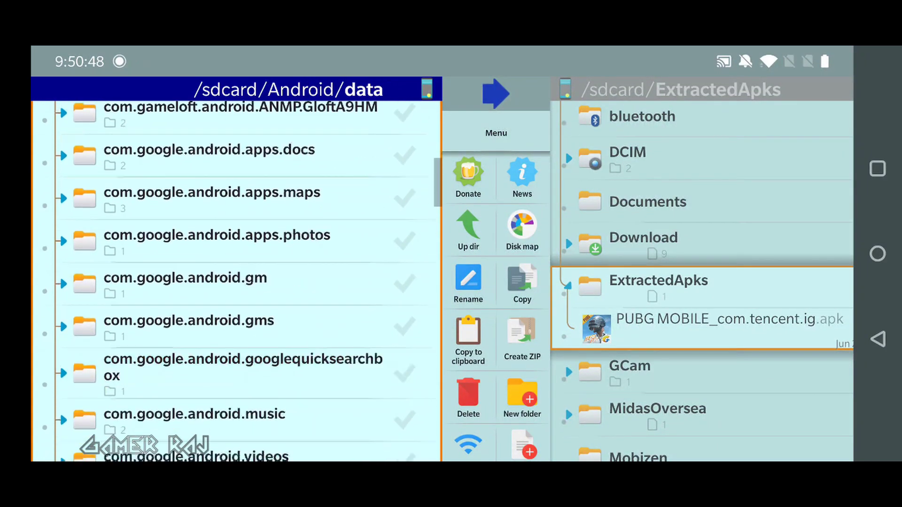
scroll(down, 3)
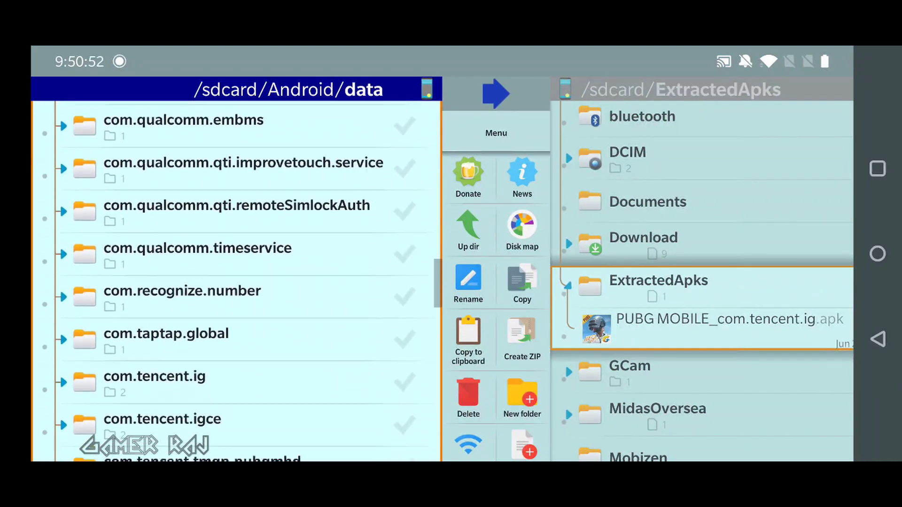
scroll(down, 3)
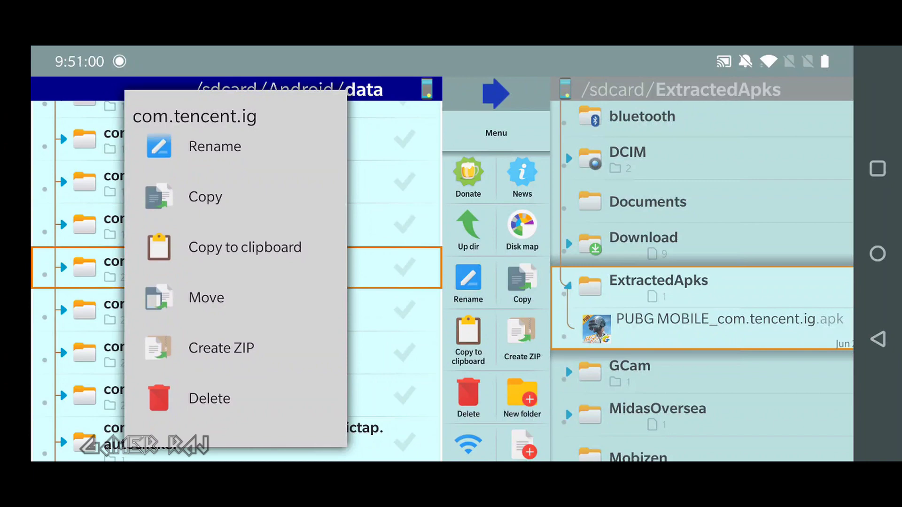
Create com.tencent.ig.zip in ExtractedApks from the data folder, then enter Android's obb folder.
click(219, 348)
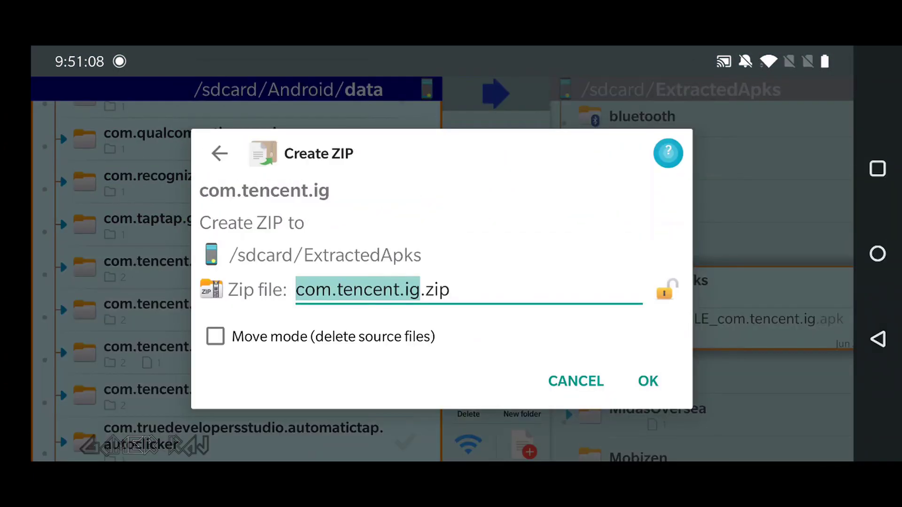
click(647, 381)
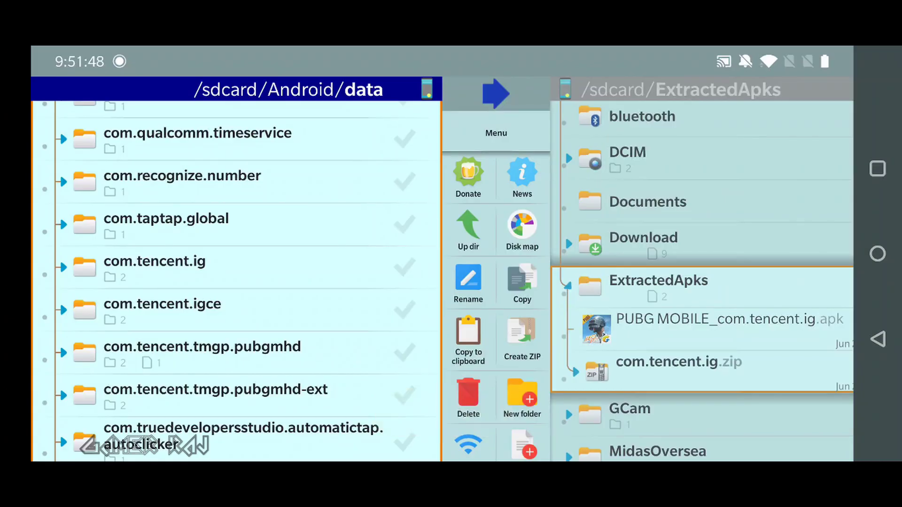
click(468, 230)
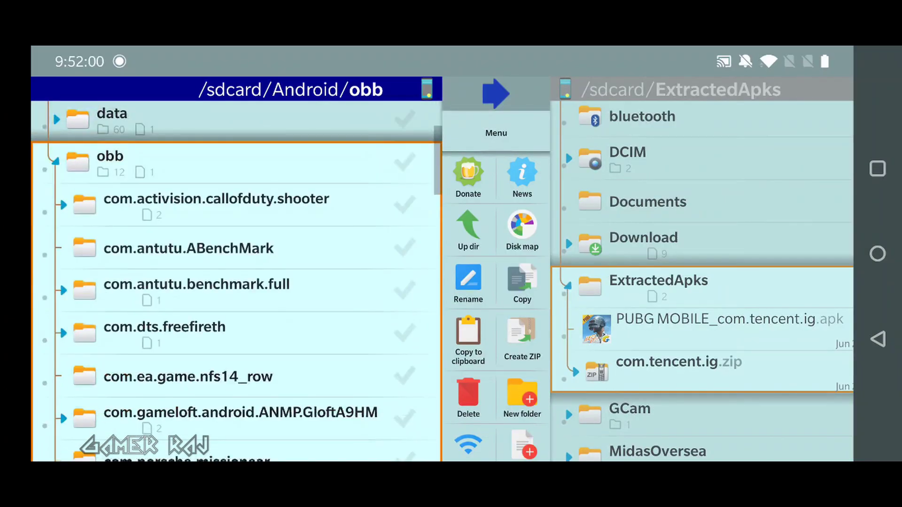
Inside obb/com.tencent.ig, select the 1.9 GB main.11090.com.tencent.ig.obb file.
scroll(down, 3)
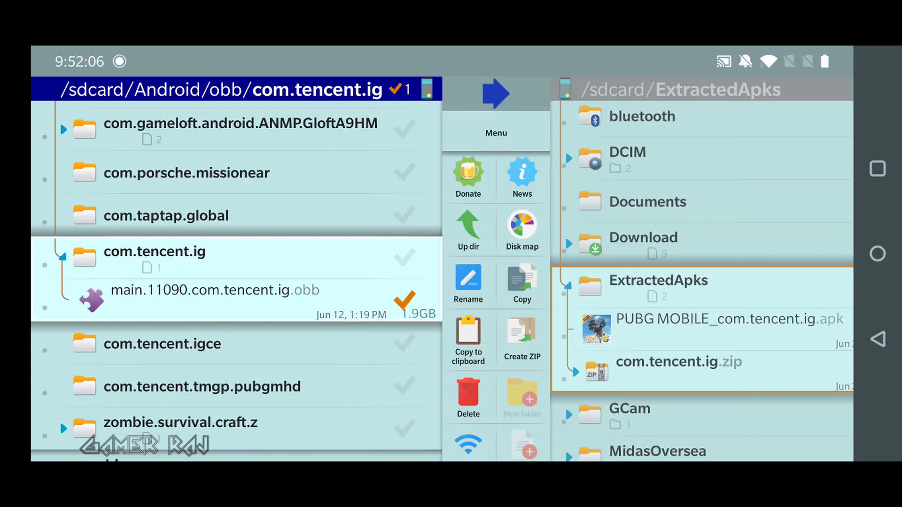
click(519, 284)
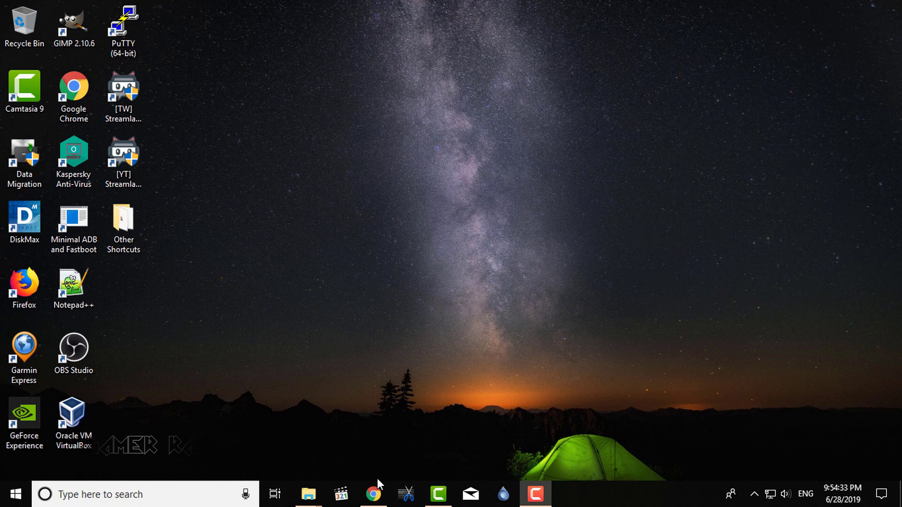
Download the Tencent Gaming Buddy installer from syzs.qq.com in Chrome and run the .exe.
click(373, 493)
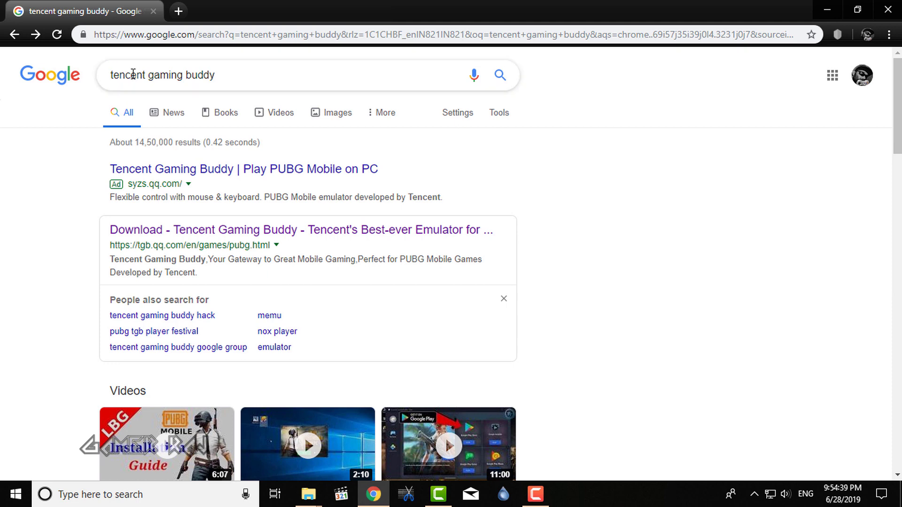
mouse_move(500, 76)
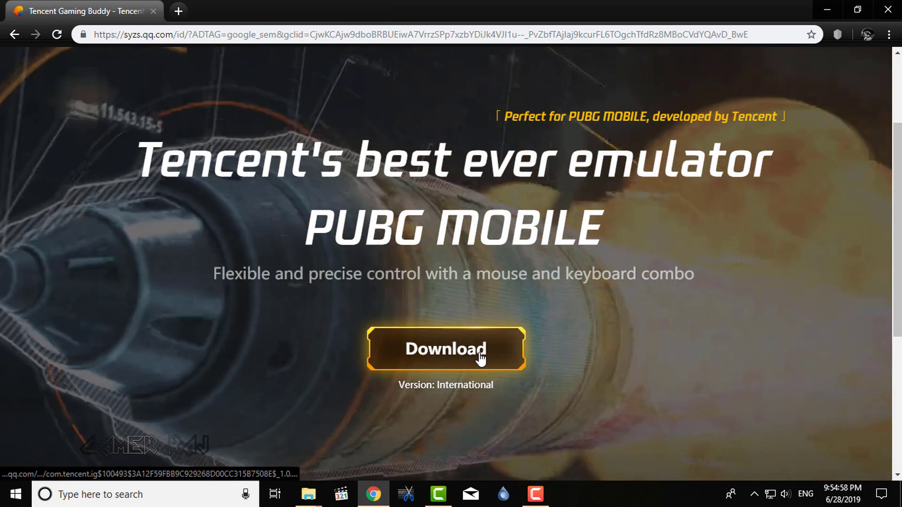
click(446, 347)
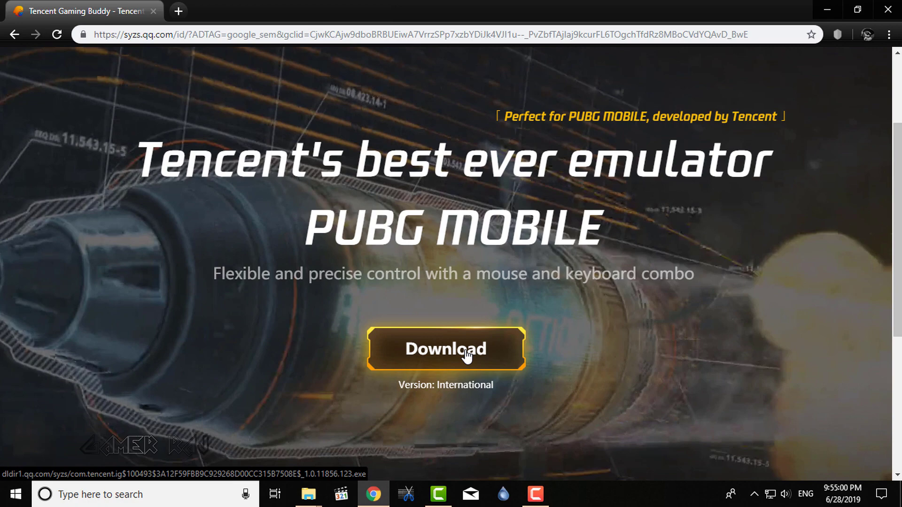
click(446, 350)
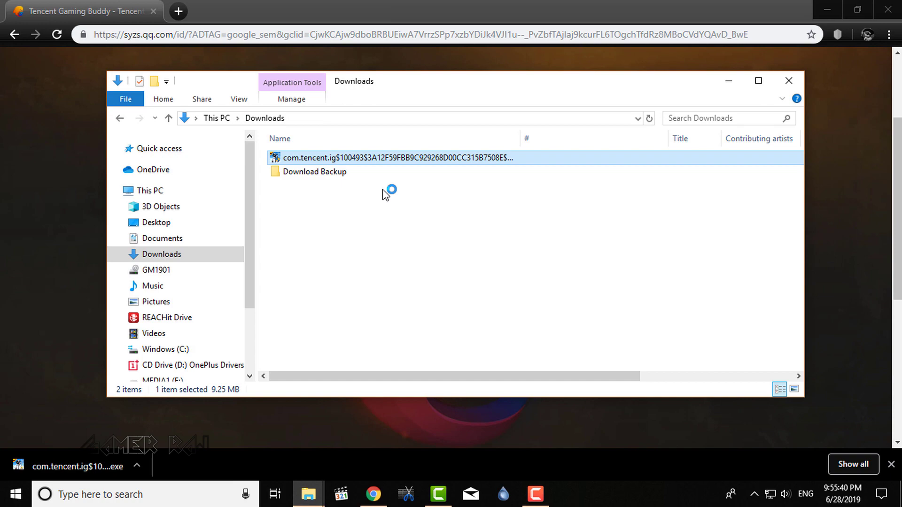
double_click(393, 158)
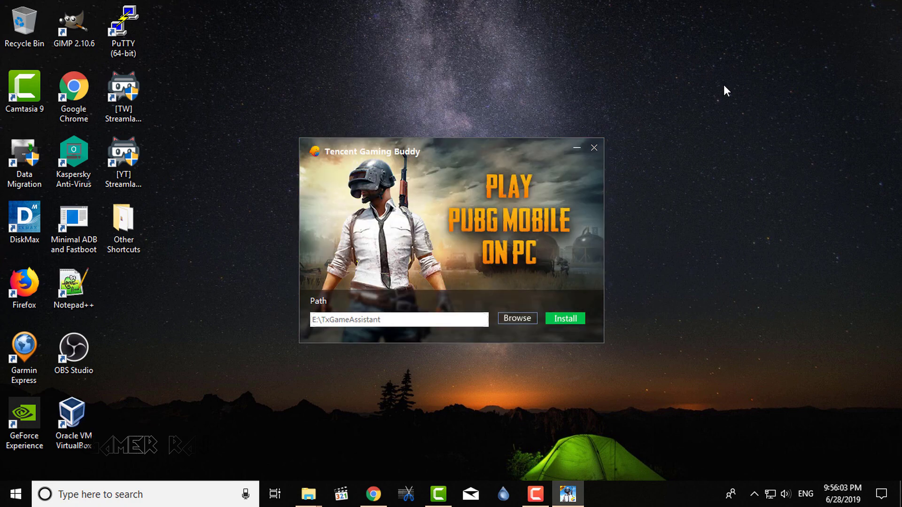
Start installing the emulator into the default E:\TxGameAssistant path.
click(565, 319)
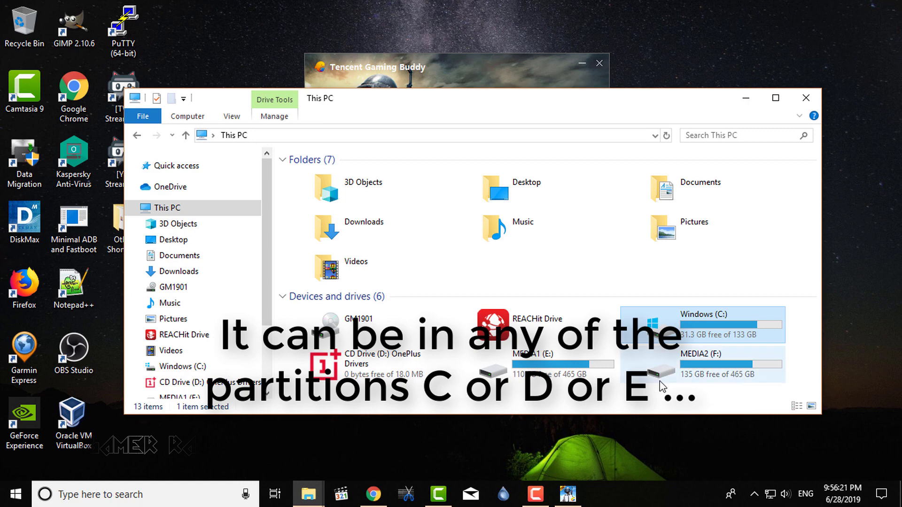
Browse F:\Temp, then open ExtractedApks on phone GM1901's internal storage to copy the three PUBG files.
double_click(702, 314)
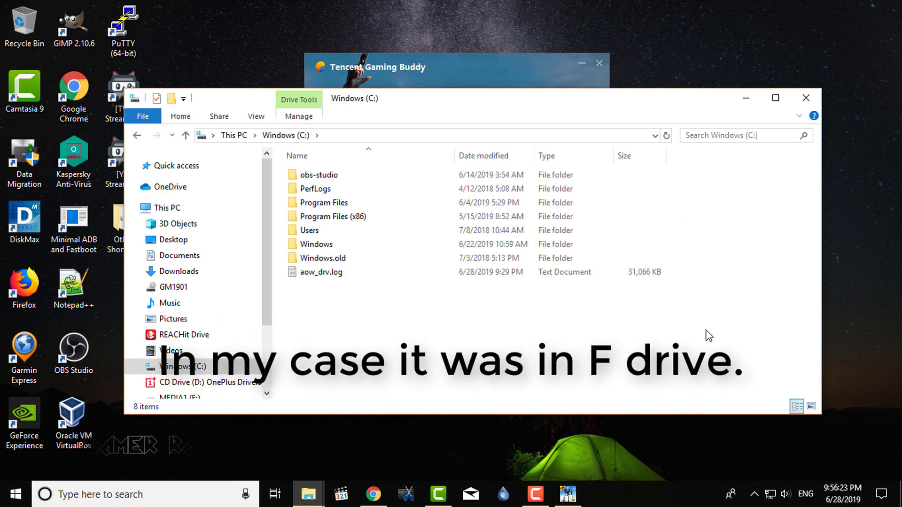
click(181, 387)
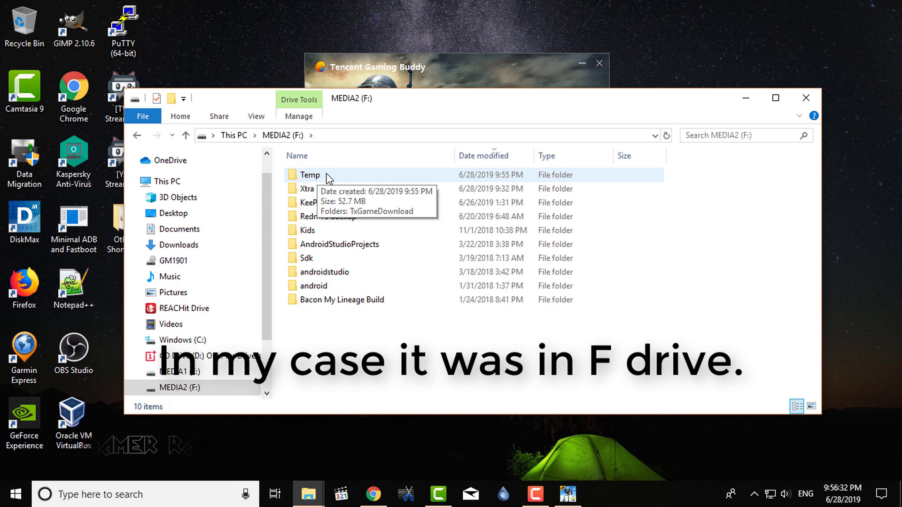
double_click(309, 175)
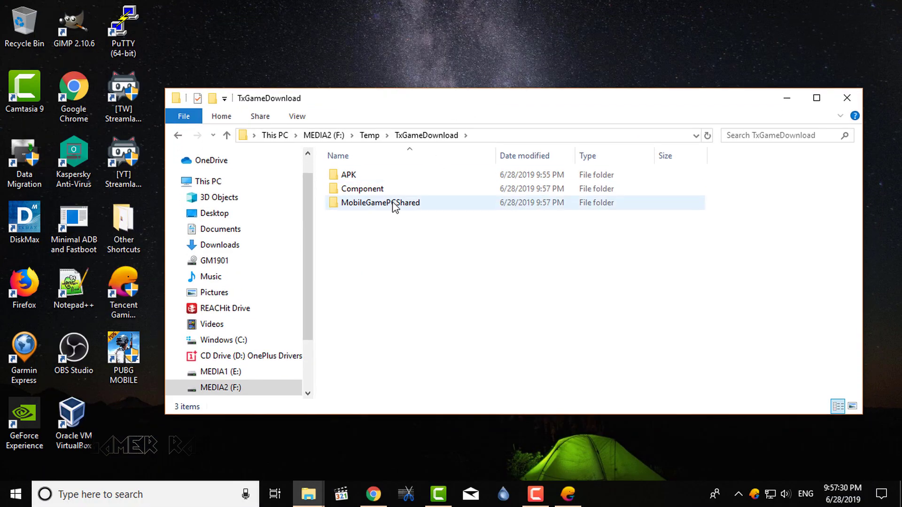
mouse_move(374, 207)
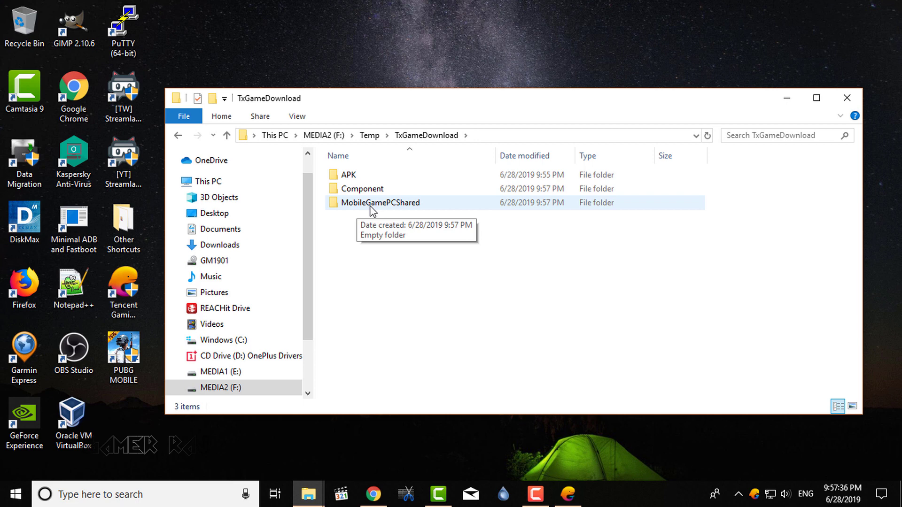
click(380, 203)
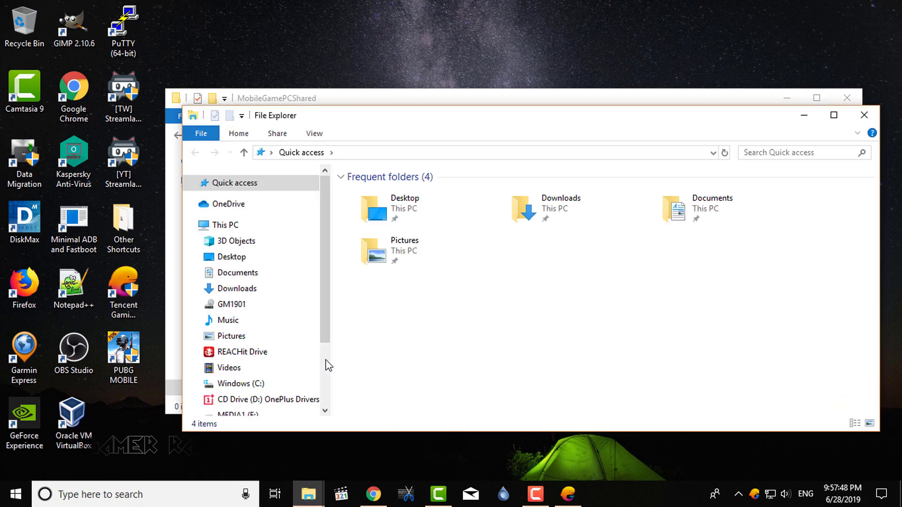
click(231, 304)
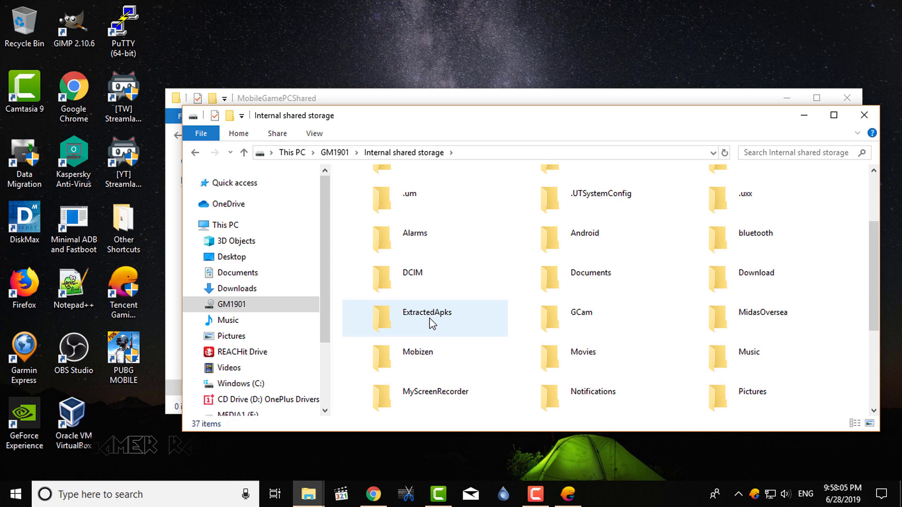
double_click(427, 318)
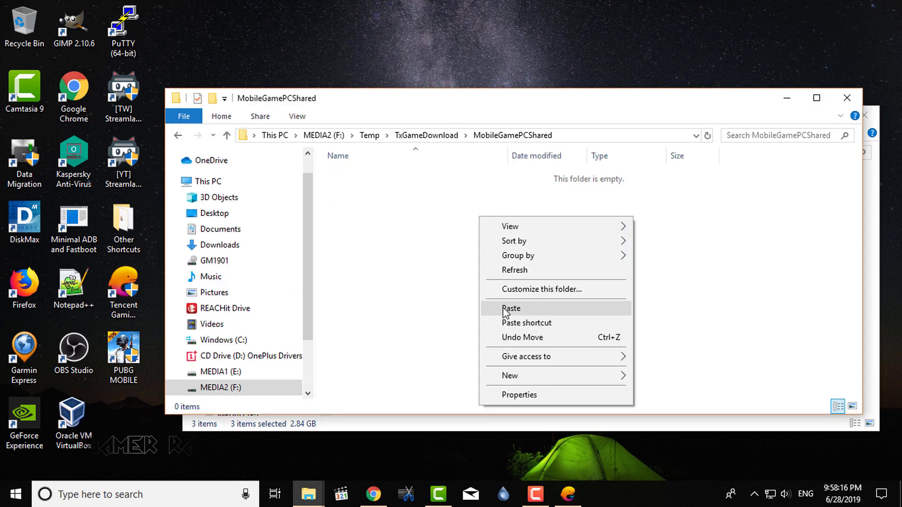
Paste the PUBG apk, OBB and com.tencent.ig.zip into MobileGamePCShared and minimize Explorer.
click(512, 309)
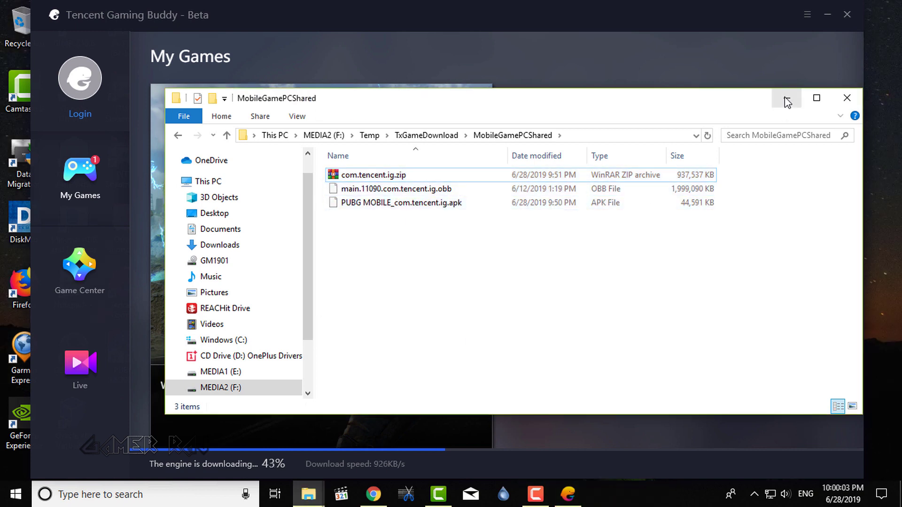
click(847, 98)
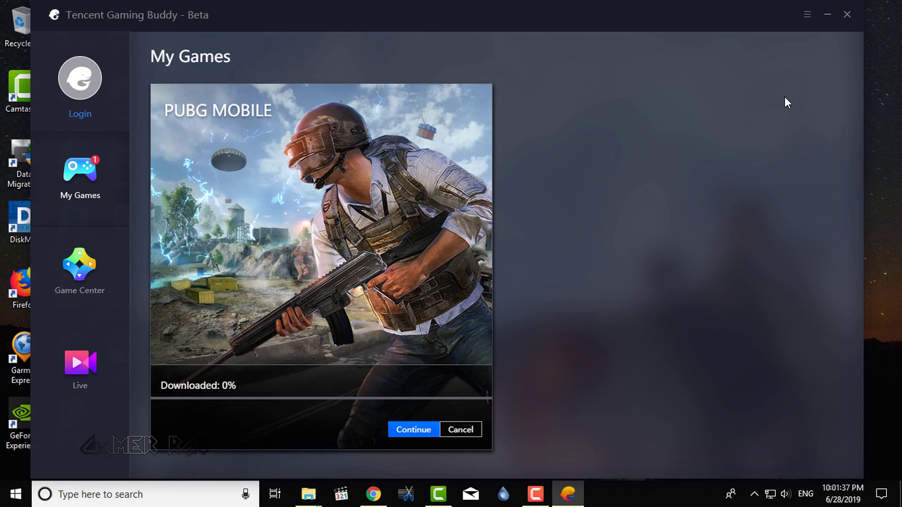
Close the Tencent Gaming Buddy window, leaving only the desktop.
click(413, 429)
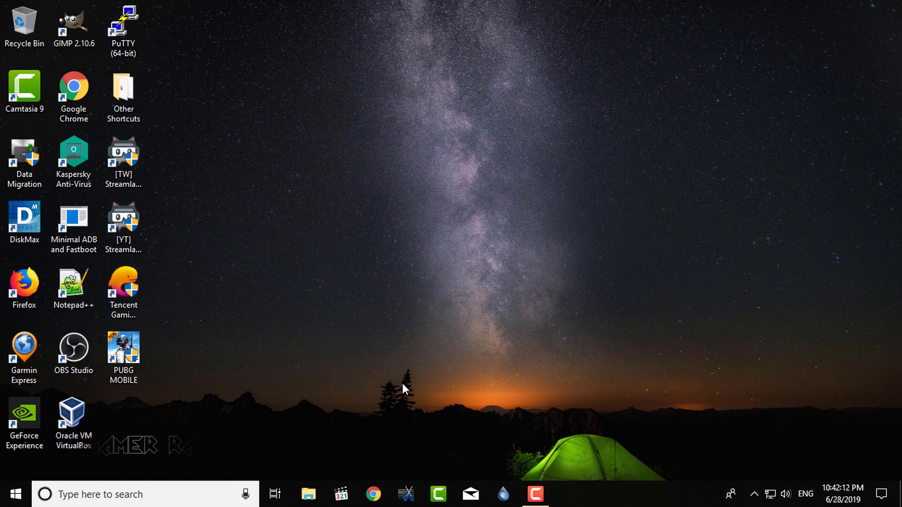
Open the Tencent Gaming Buddy shortcut's file location in File Explorer.
click(122, 296)
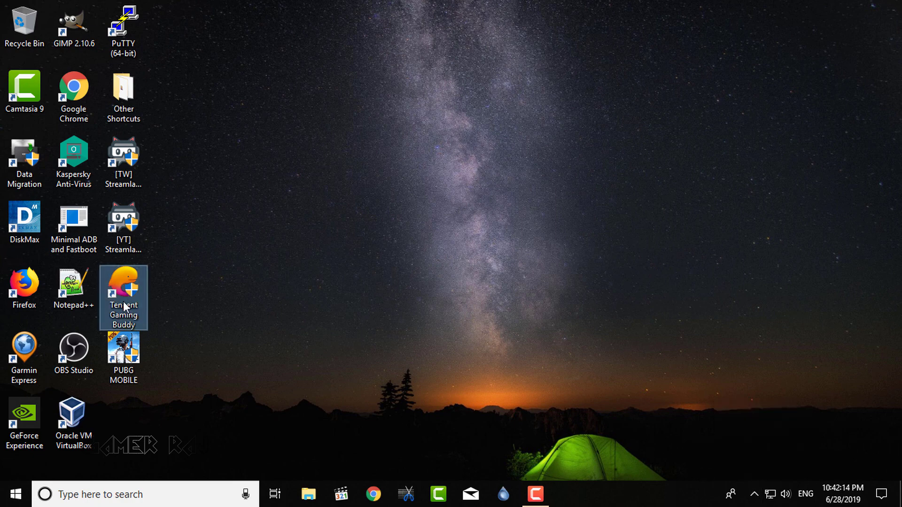
right_click(123, 298)
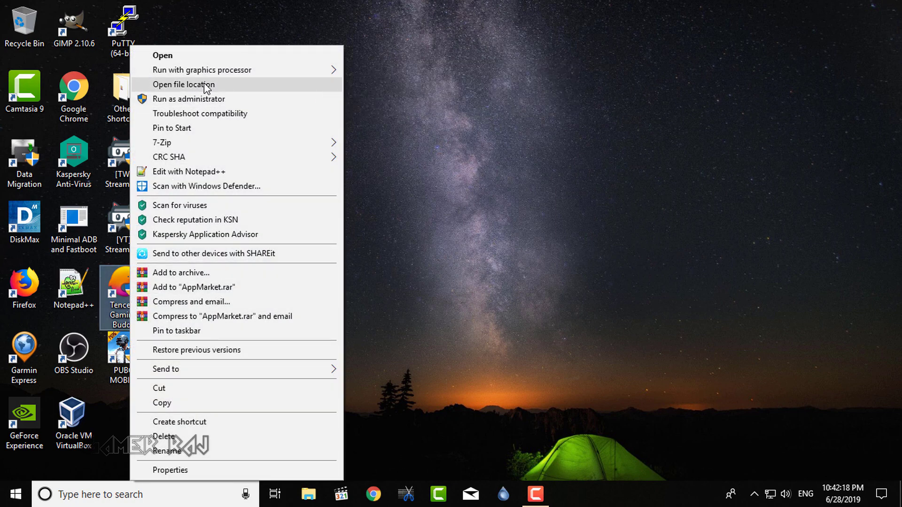
click(184, 85)
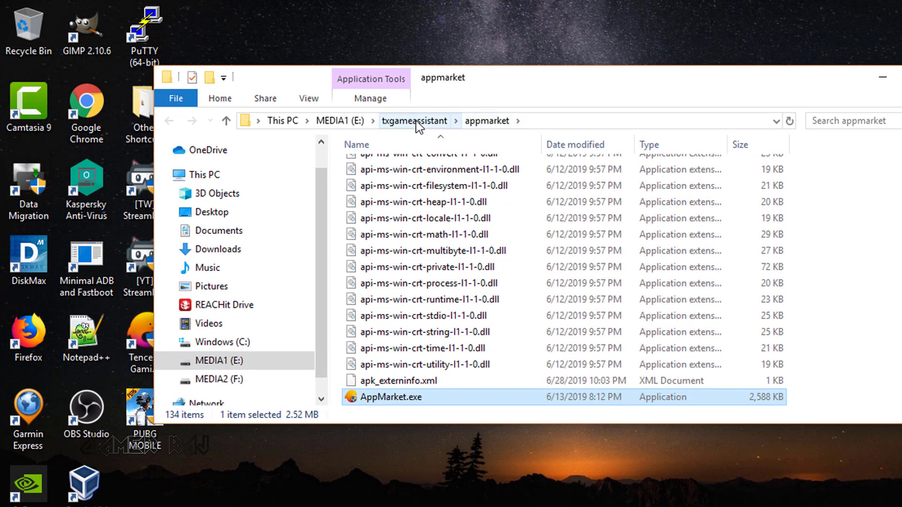
Go up to txgameassistant, into the ui folder, and select AndroidEmulator.exe.
click(413, 120)
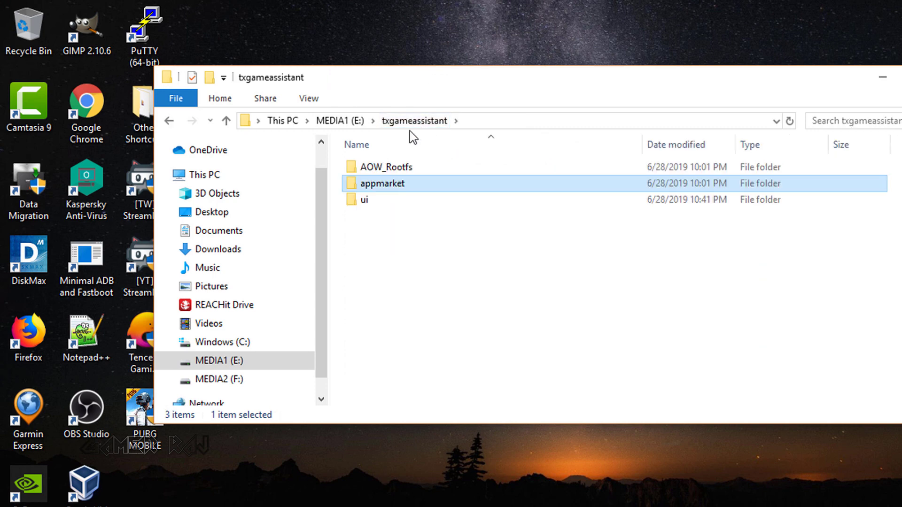
mouse_move(365, 199)
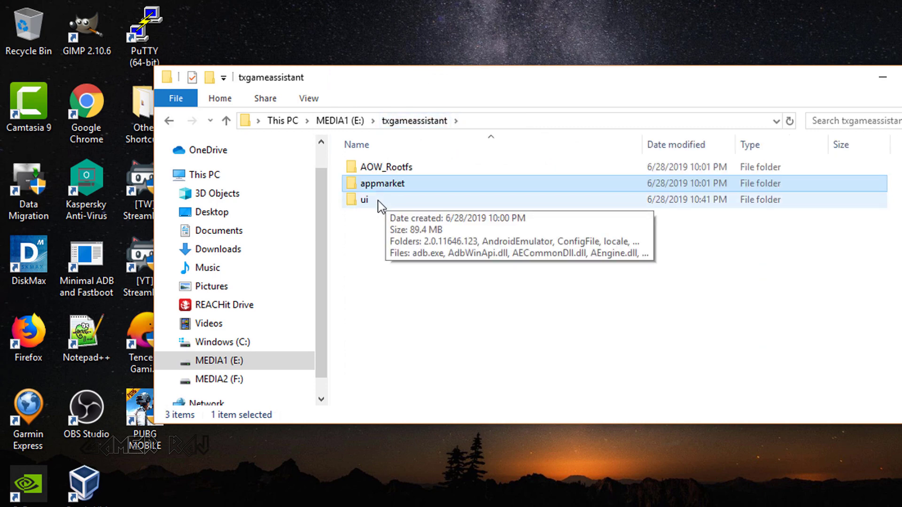
double_click(365, 199)
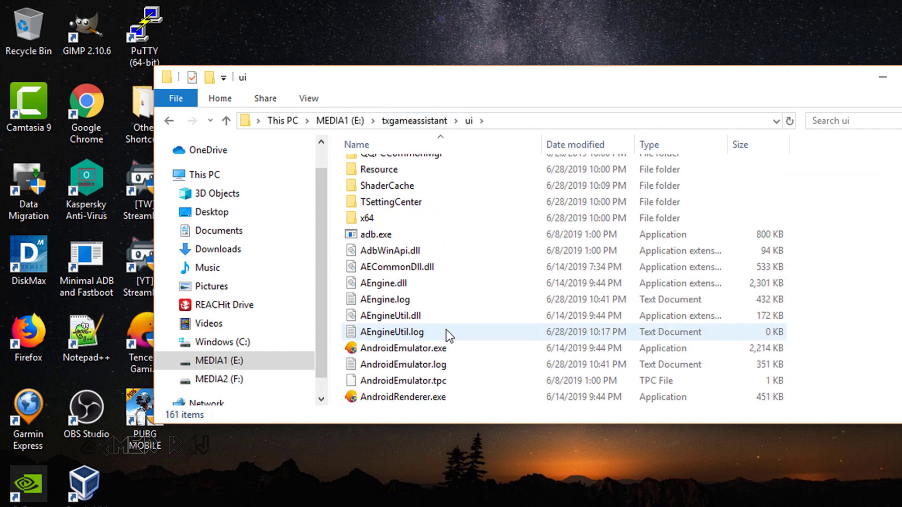
click(404, 298)
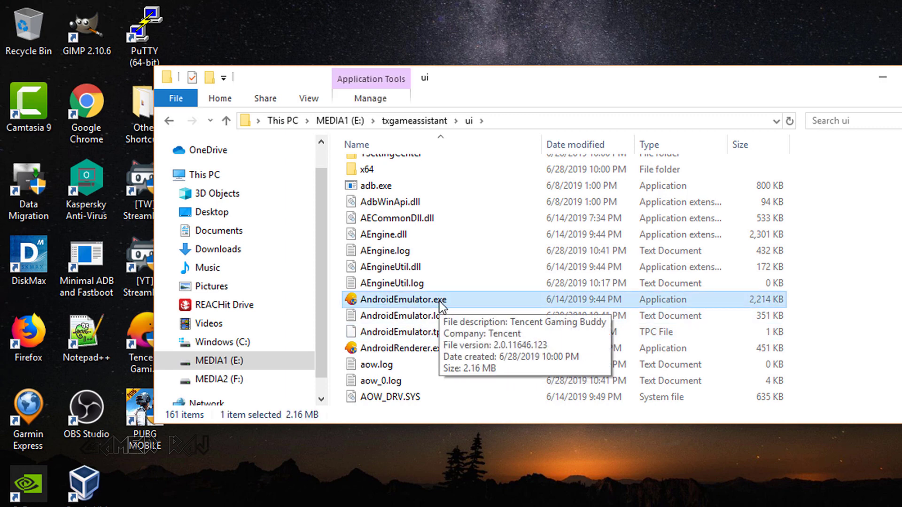
right_click(403, 299)
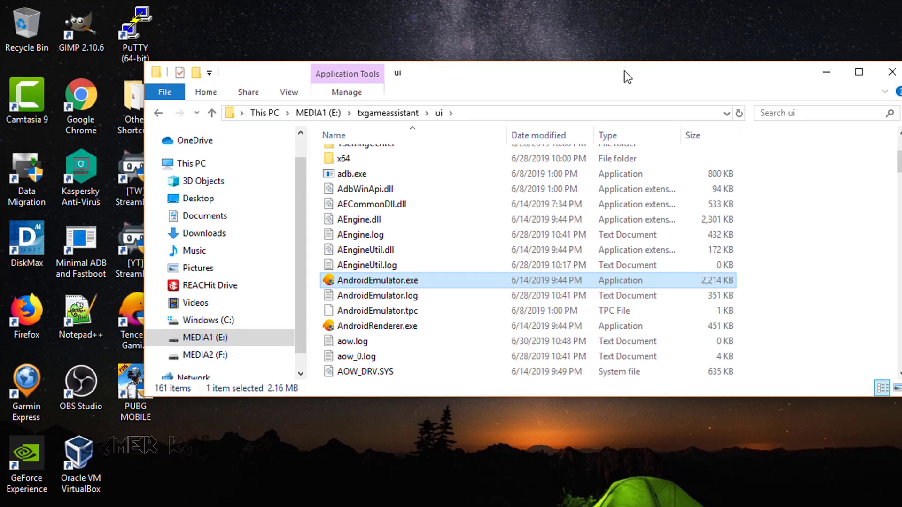
Launch AndroidEmulator.exe standalone, reveal the Android home screen with F9 and start the Browser.
double_click(378, 280)
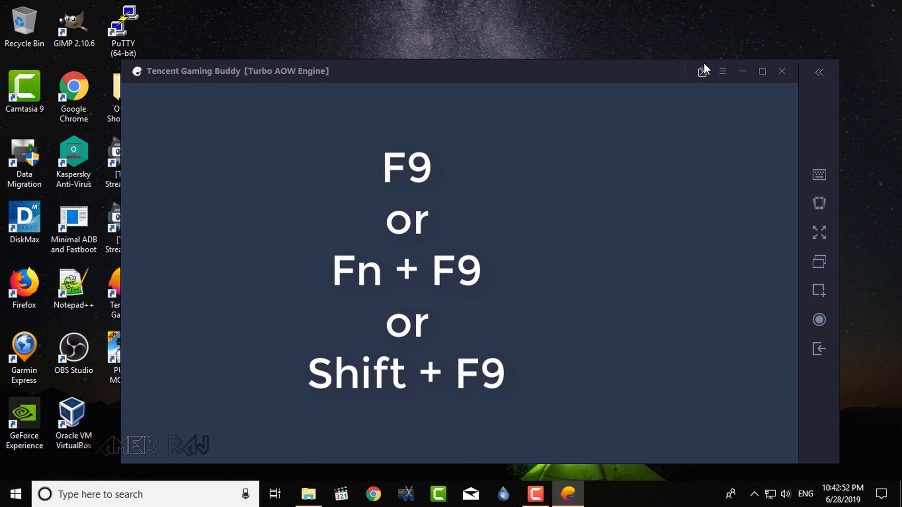
key(F9)
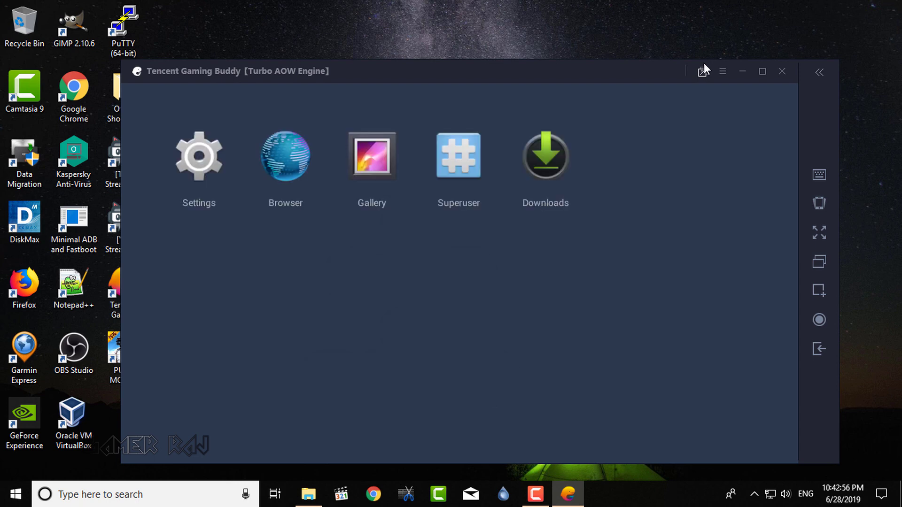
click(286, 156)
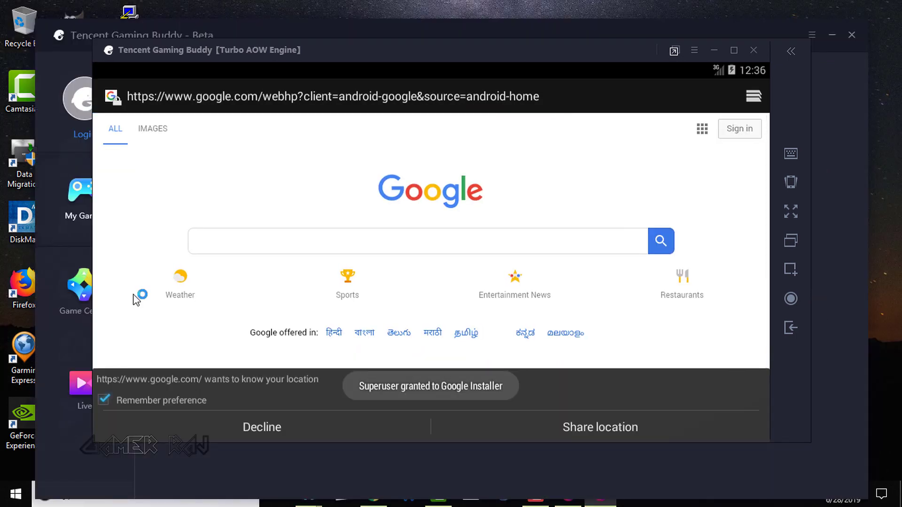
Search Google for 'es file explorer apk mirror' and open the APKMirror download page.
click(332, 96)
text(es file e)
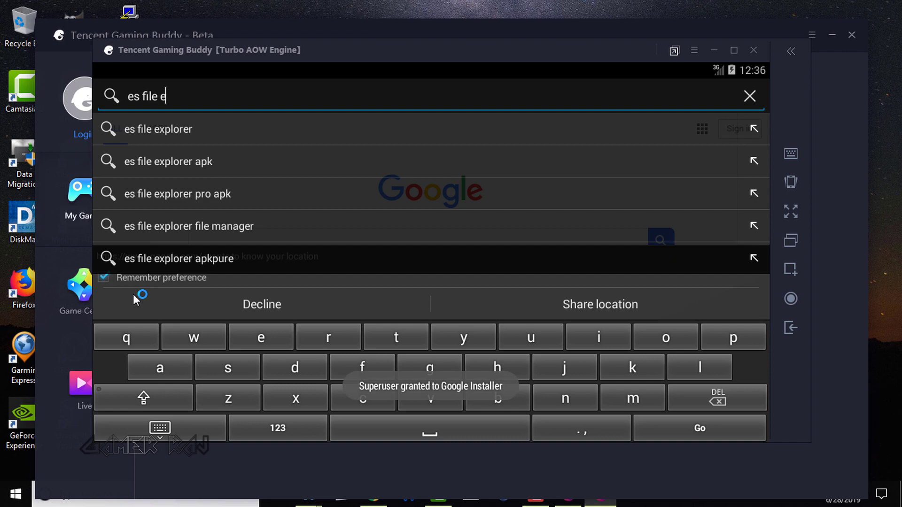
text(xplorer+apk+mirror)
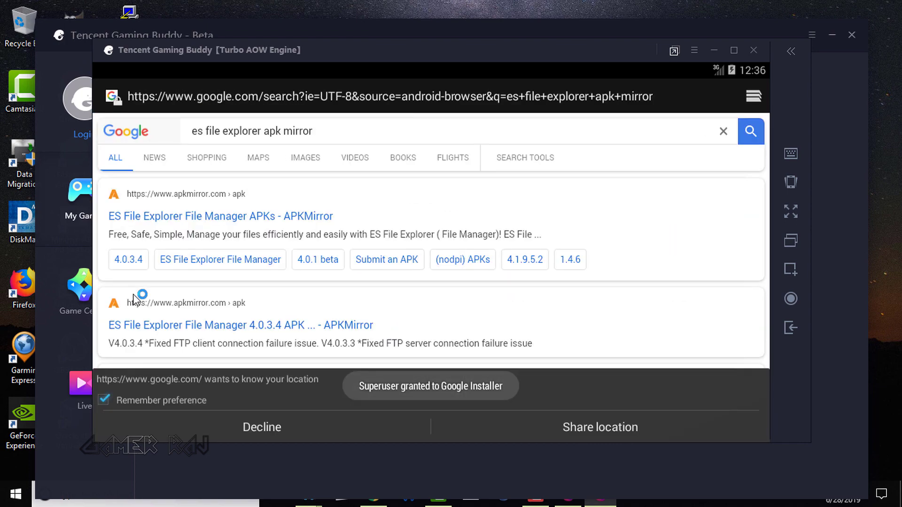
click(221, 217)
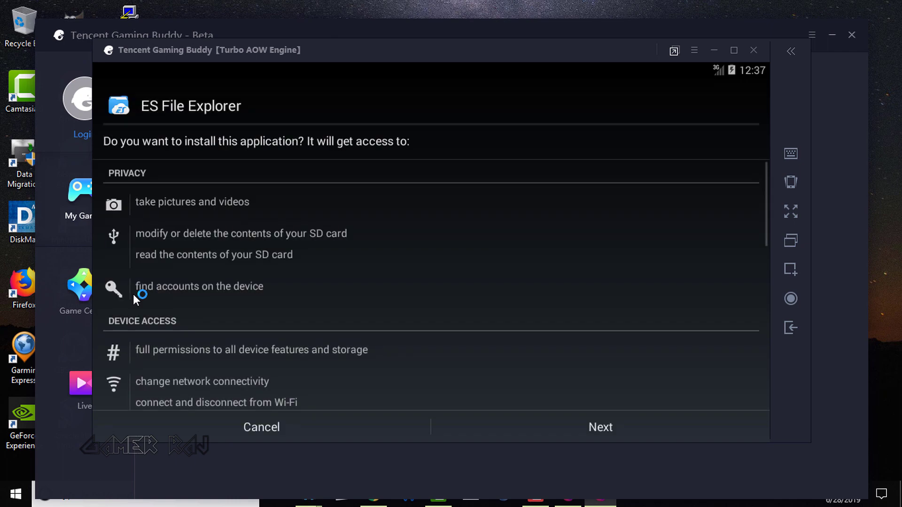
Accept the permissions to install ES File Explorer, open it and finish the START NOW intro.
scroll(down, 3)
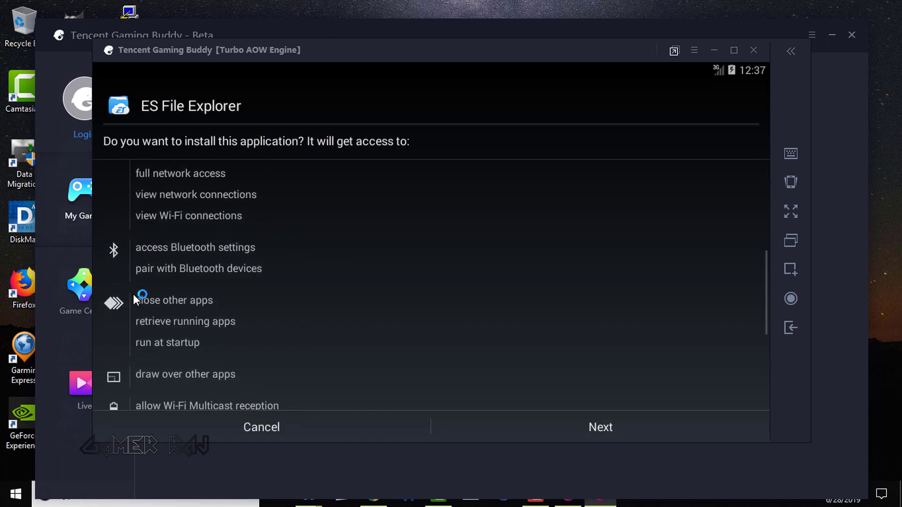
click(600, 428)
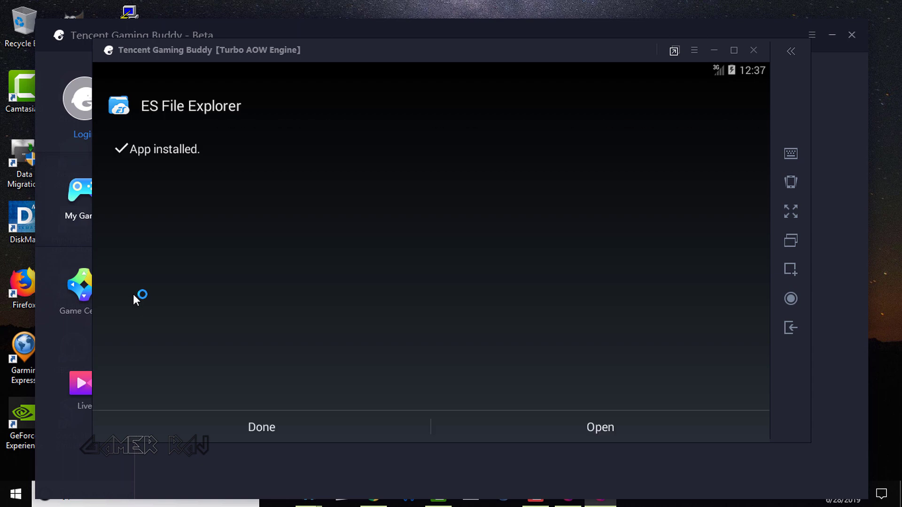
click(599, 427)
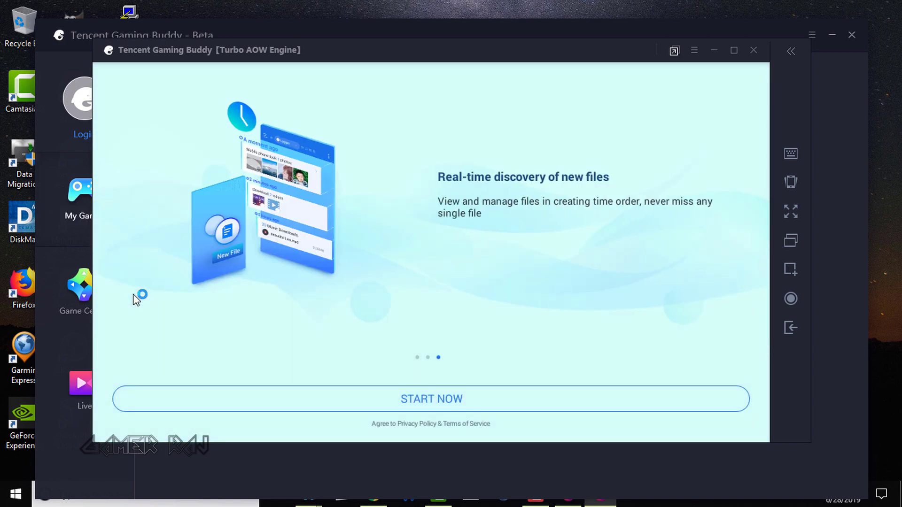
click(432, 398)
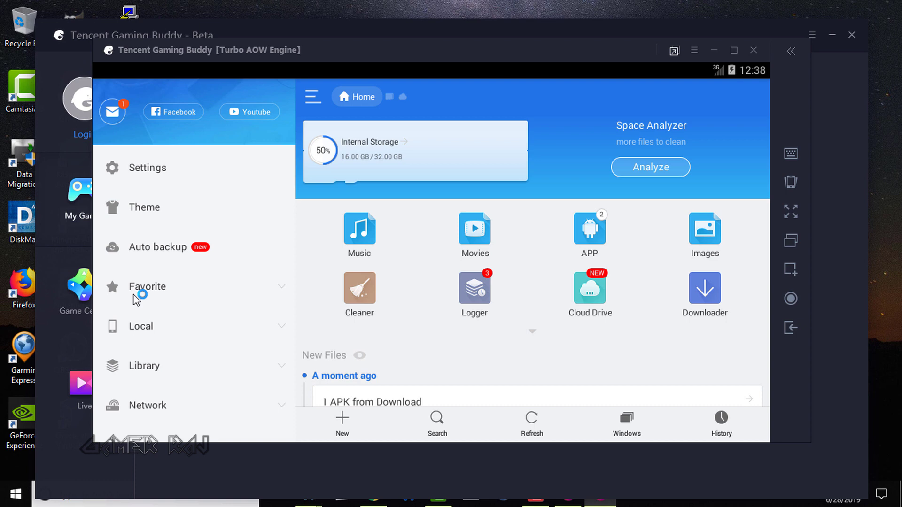
Enable the Root Explorer toggle in ES File Explorer's side panel.
scroll(down, 3)
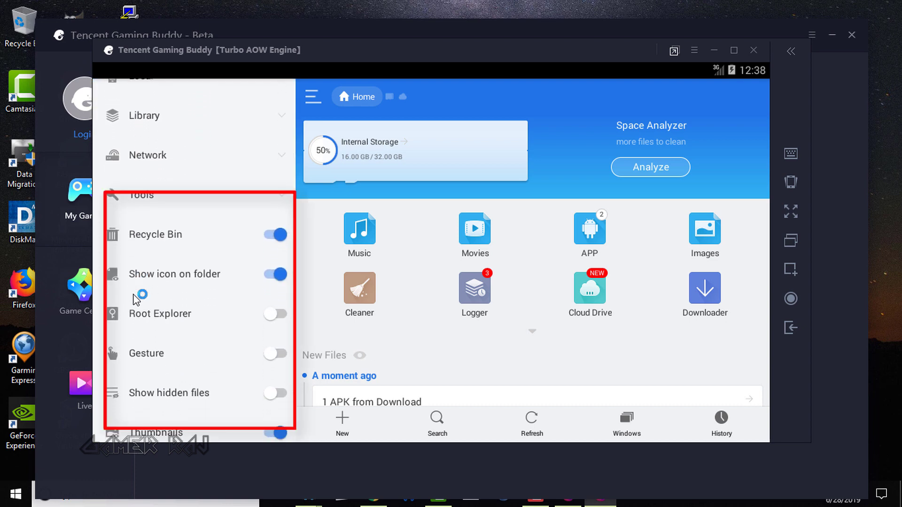
click(275, 313)
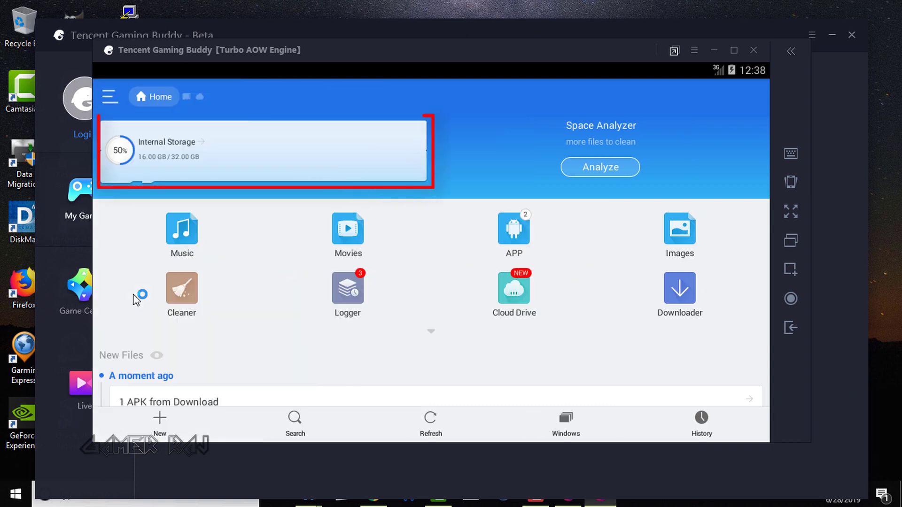
Browse internal storage, dismiss the auto backup prompt and jump to the device root.
click(265, 150)
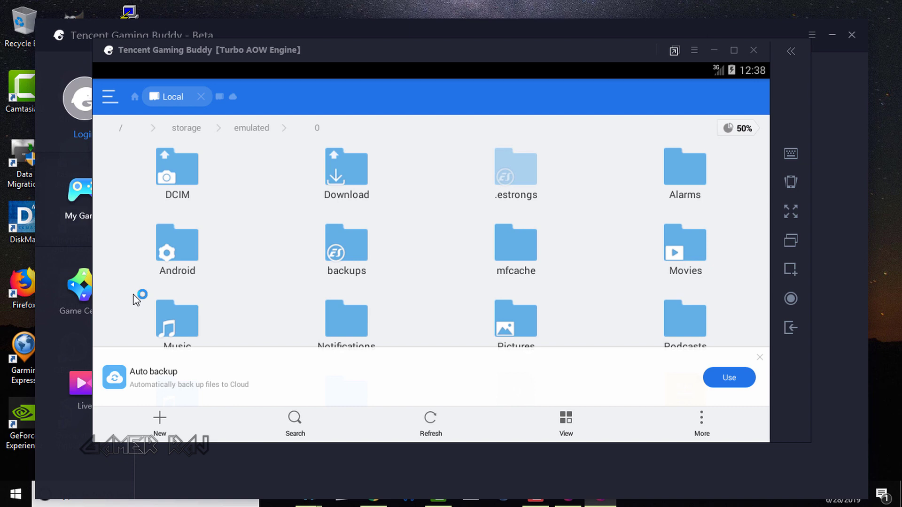
click(760, 357)
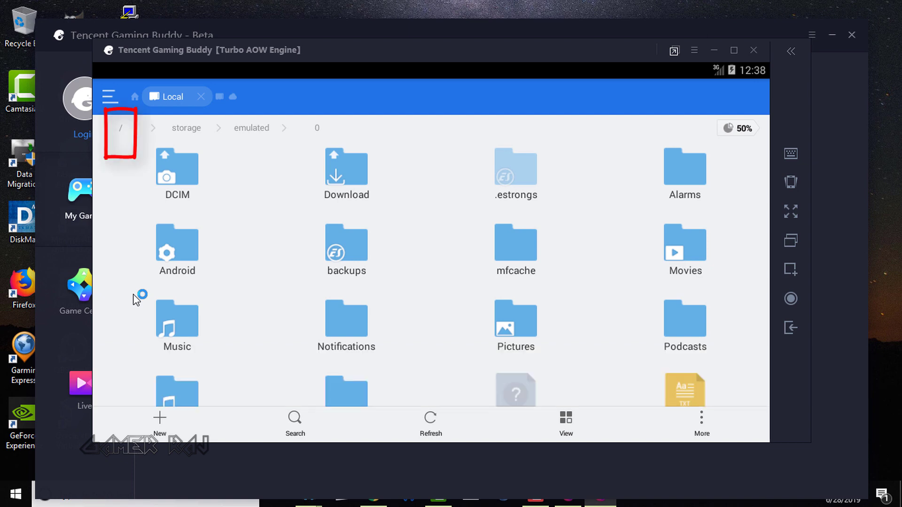
click(120, 128)
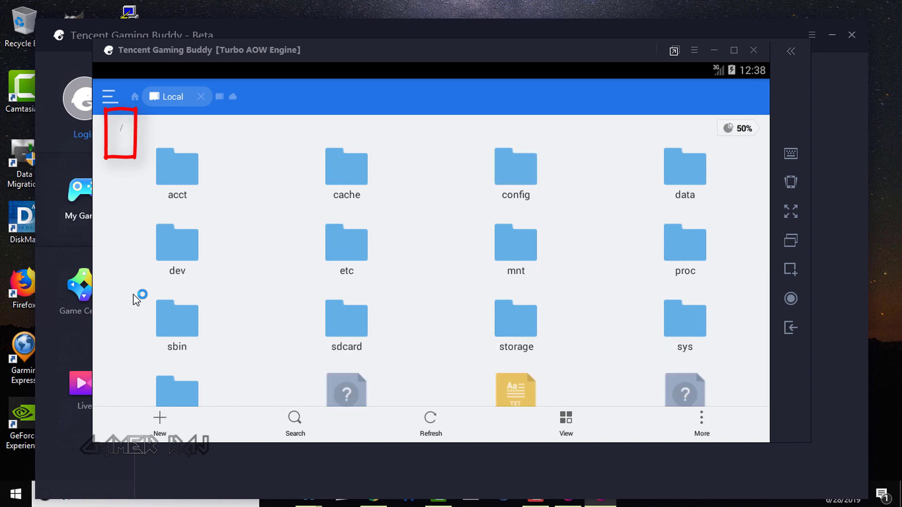
Locate and open the share1 folder inside /data.
scroll(down, 3)
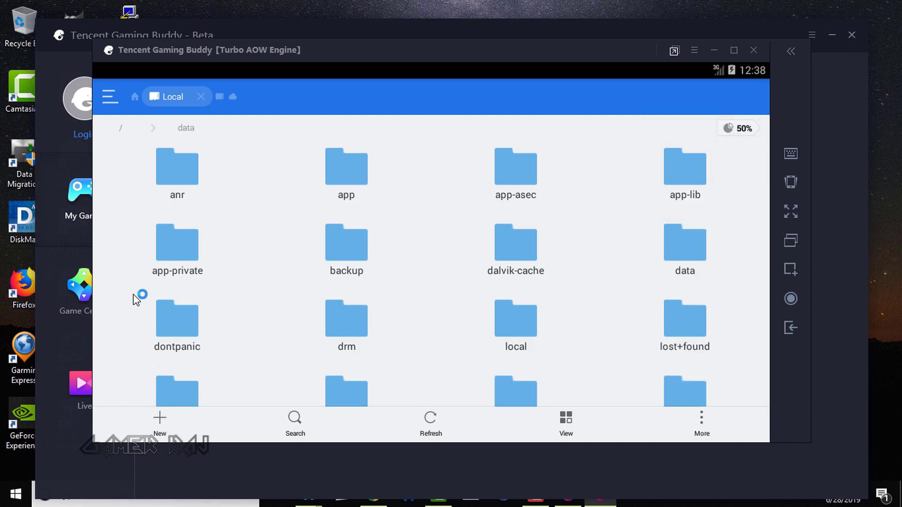
scroll(down, 3)
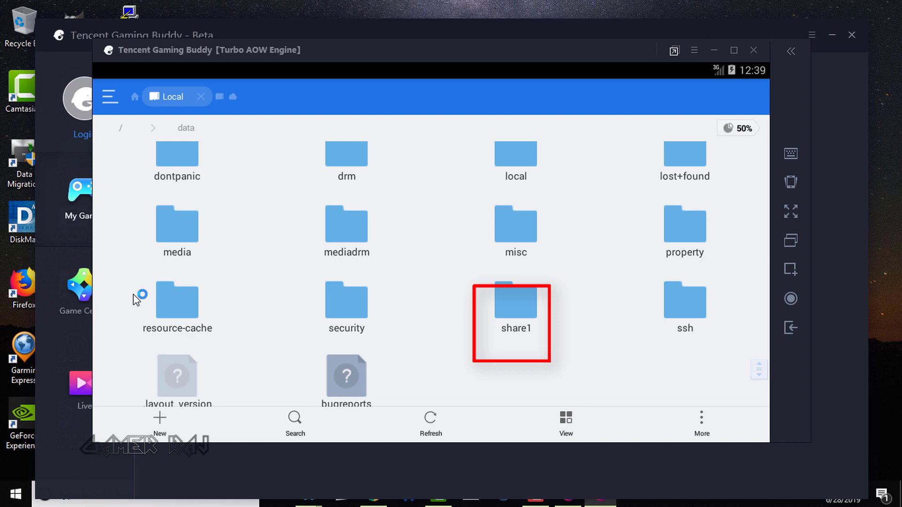
double_click(515, 299)
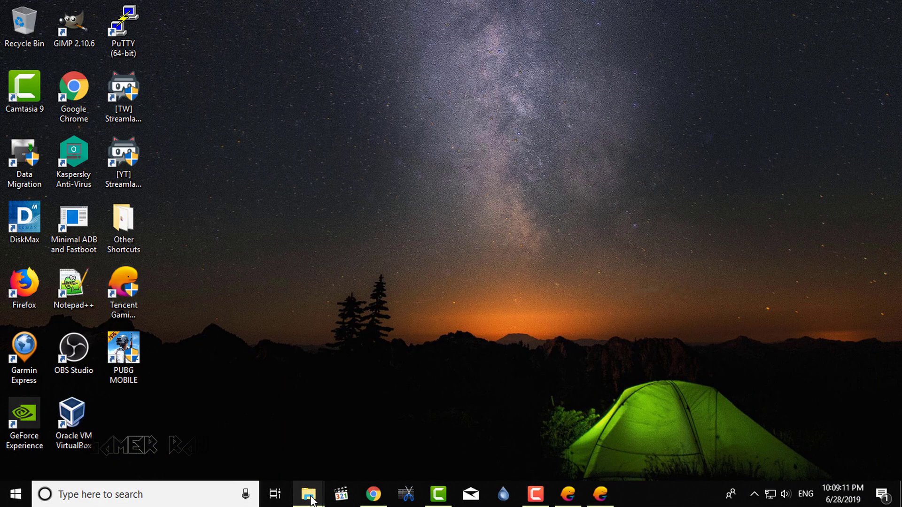
Install PUBG MOBILE from its apk in share1, accept permissions, then refresh the folder listing.
click(309, 495)
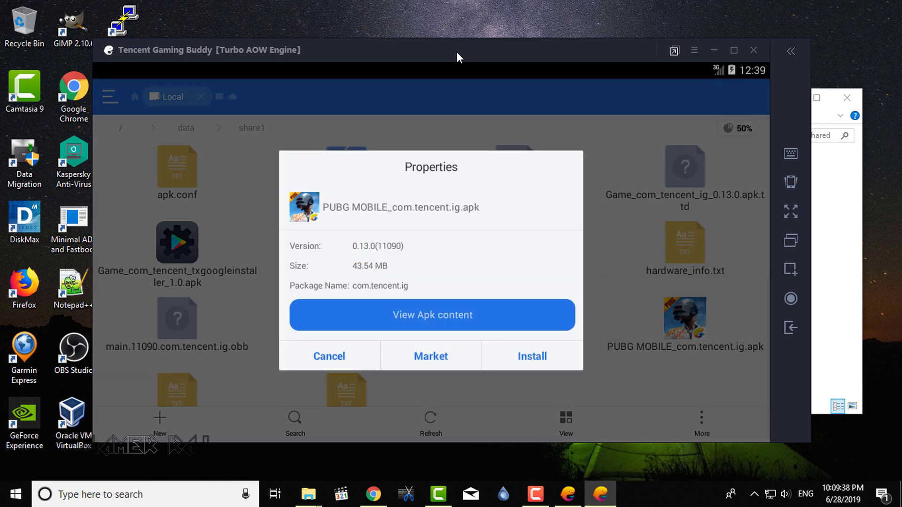
click(532, 356)
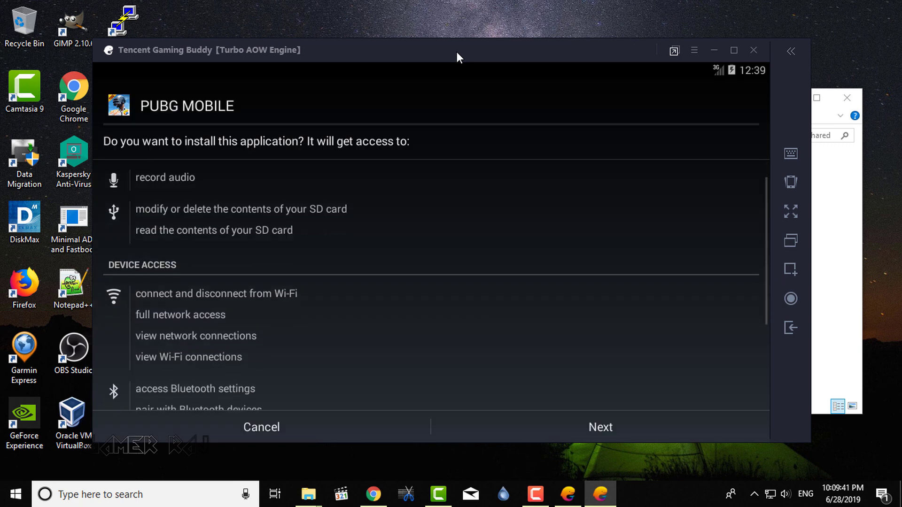
click(601, 427)
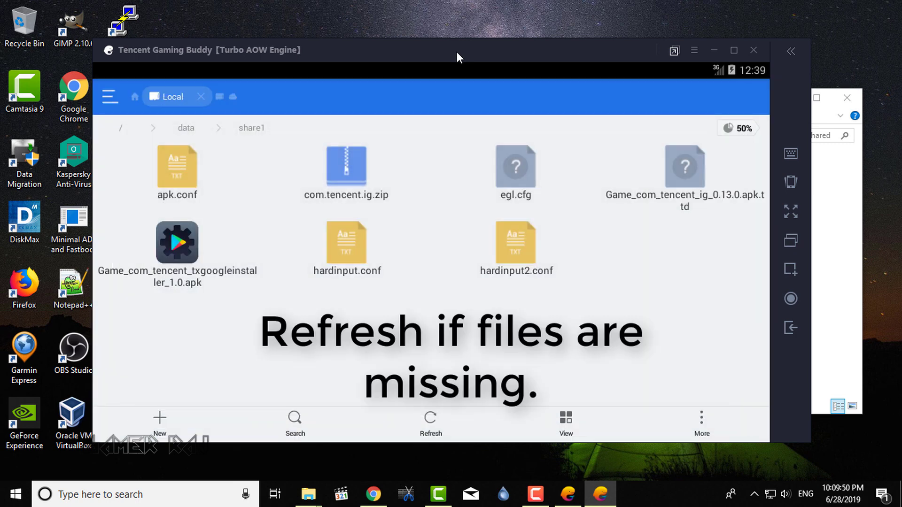
click(431, 423)
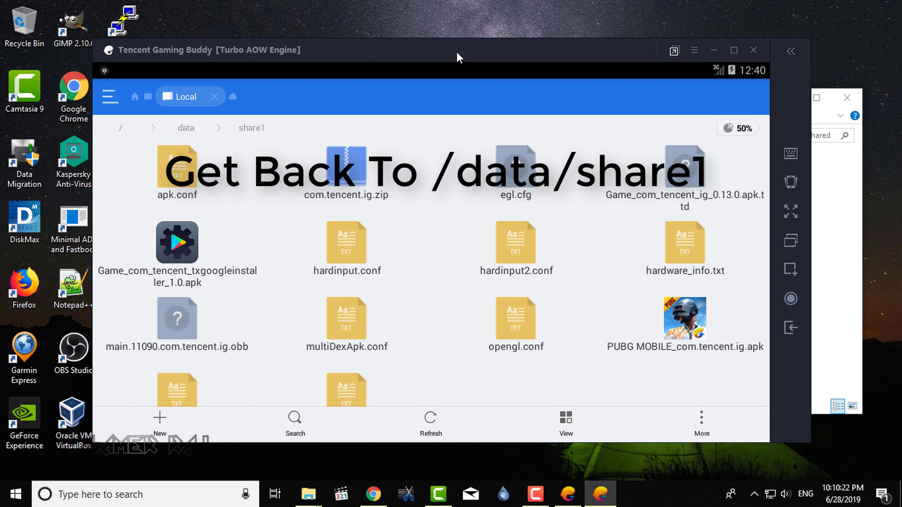
Select com.tencent.ig.zip and choose Extract to from the More actions.
click(346, 168)
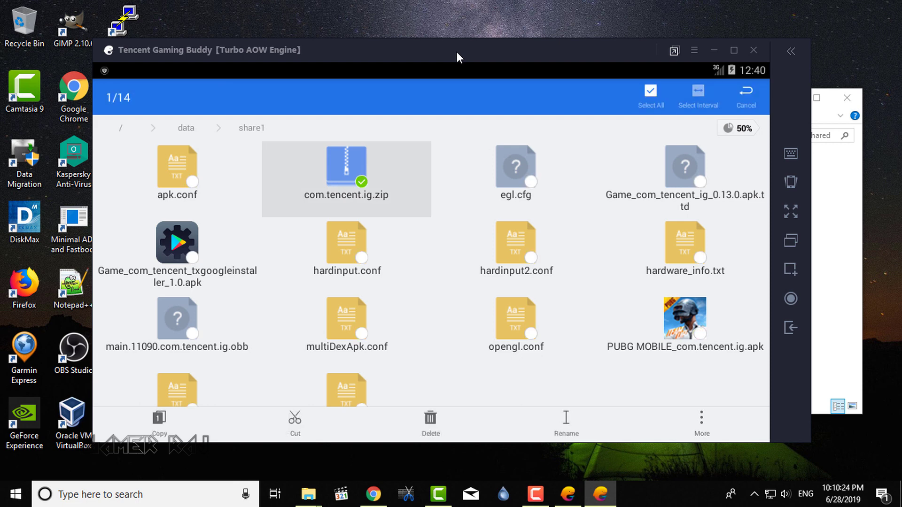
click(701, 425)
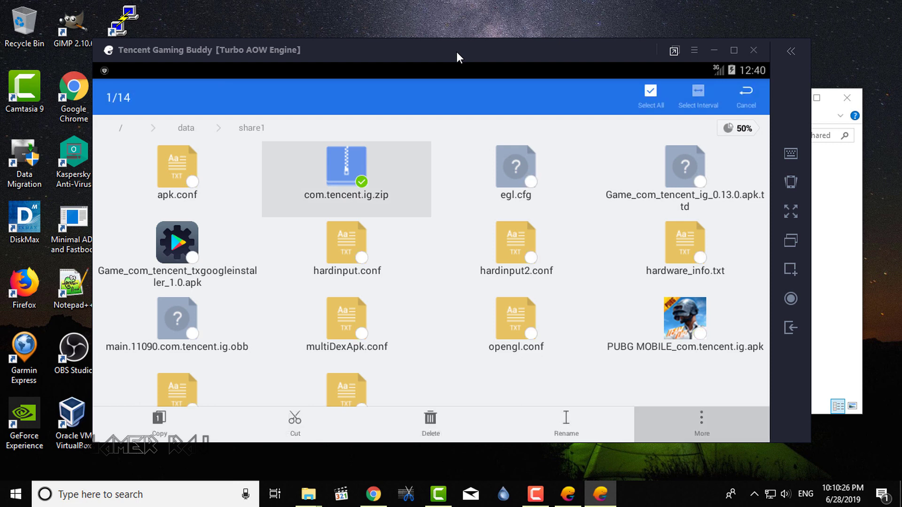
click(701, 425)
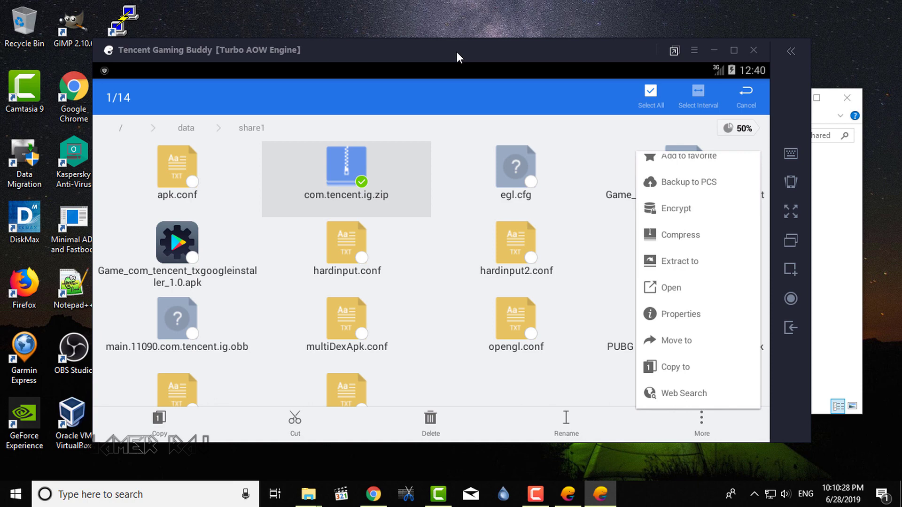
click(679, 262)
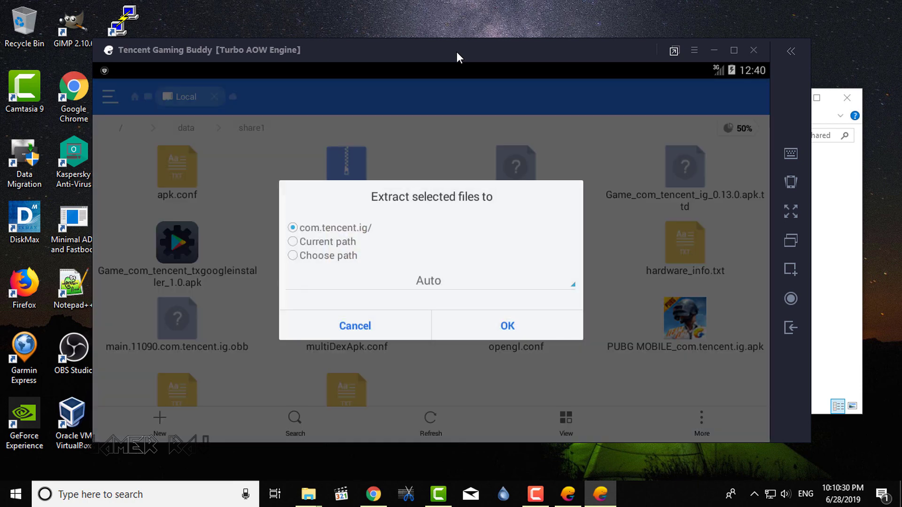
Extract the archive into /sdcard/Android/data and dismiss the rating popup.
click(294, 256)
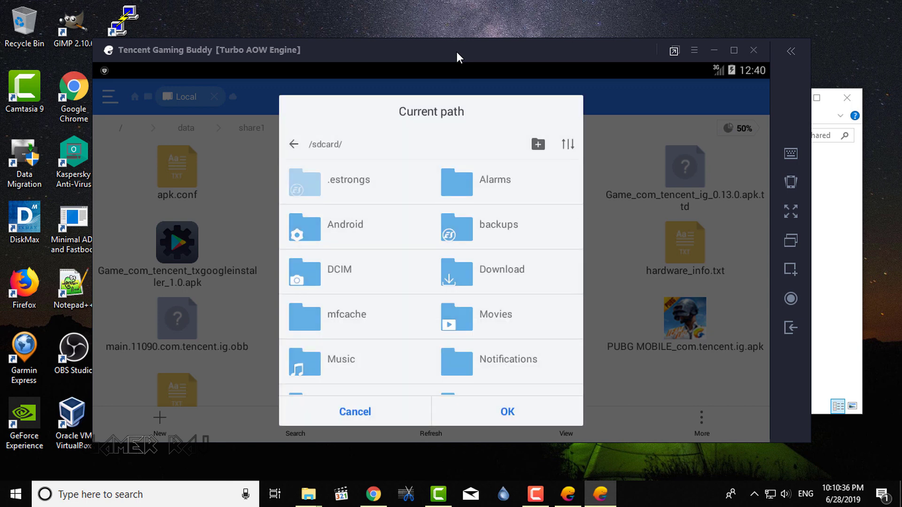
click(507, 412)
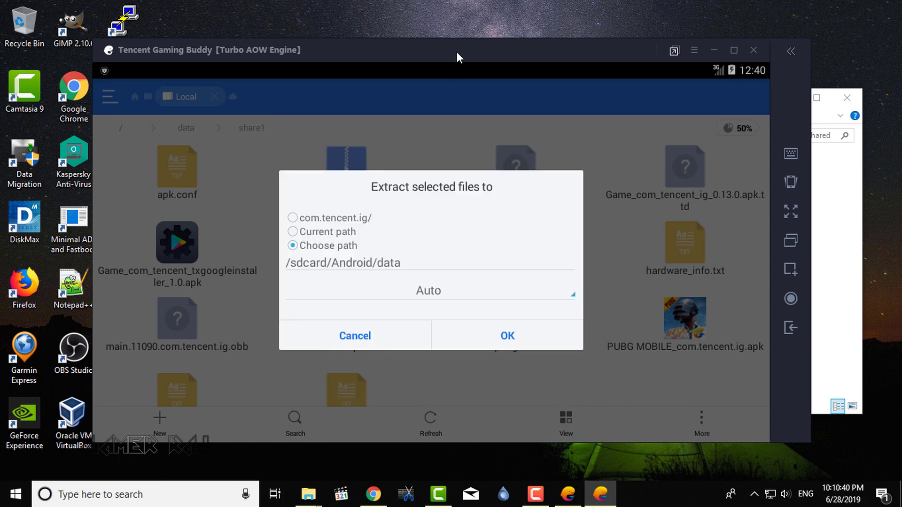
click(507, 335)
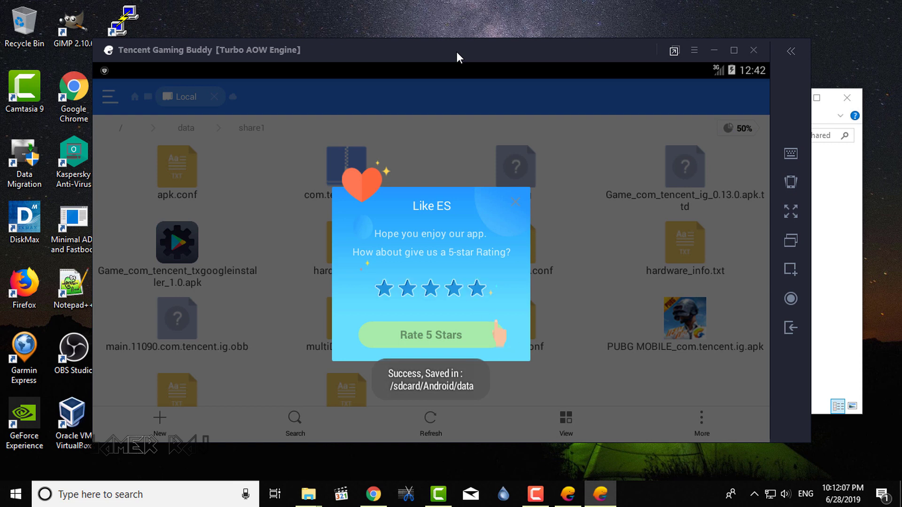
click(516, 202)
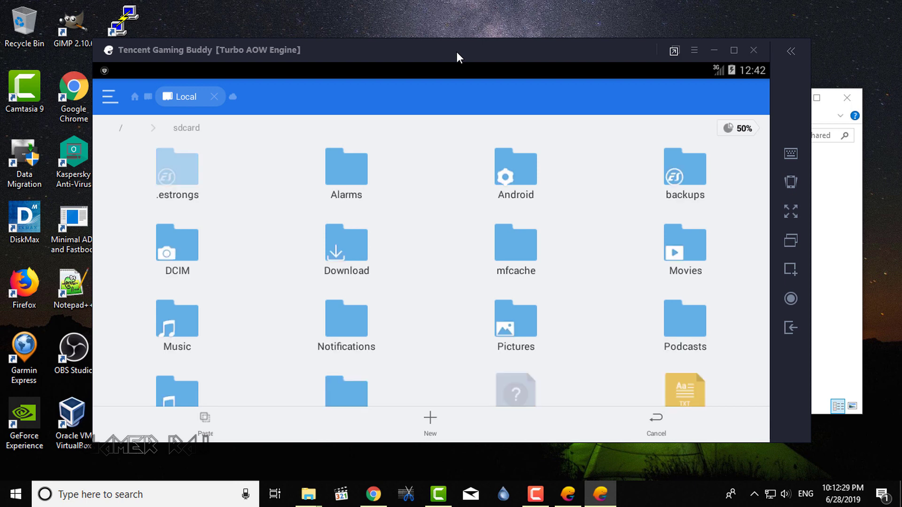
Create a new folder named obb inside /sdcard/Android.
double_click(515, 173)
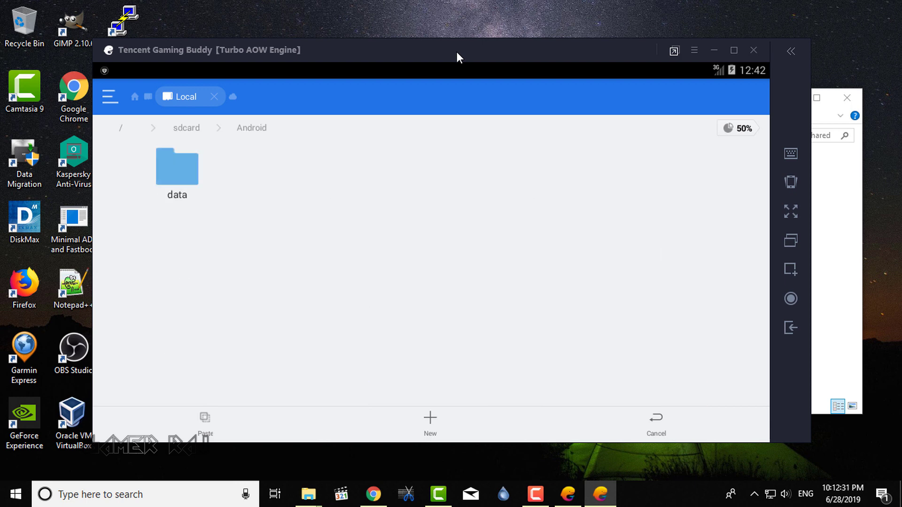
click(429, 423)
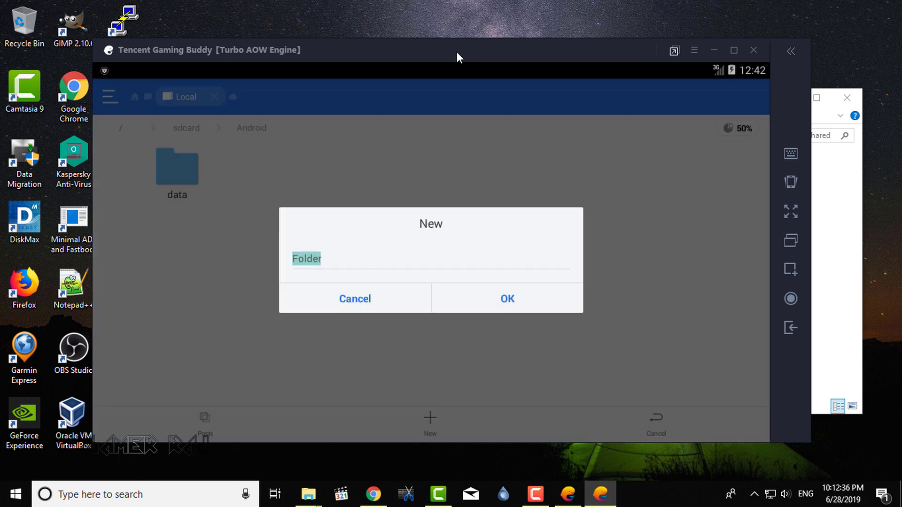
text(o)
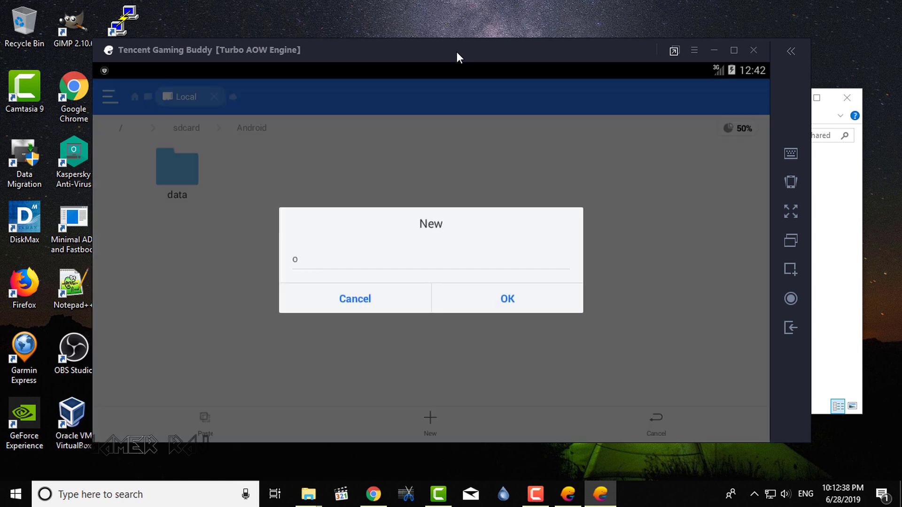
click(507, 299)
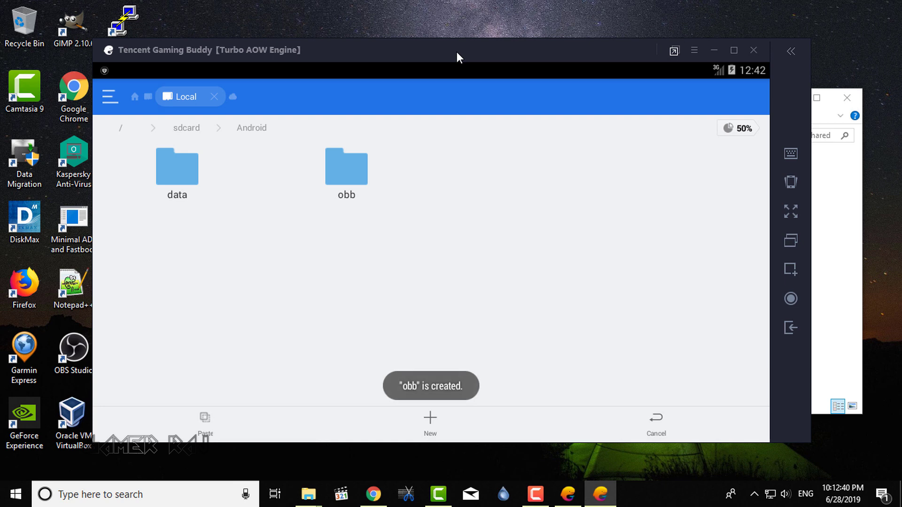
Inside obb, create a com.tencent.ig folder and enter it.
double_click(346, 166)
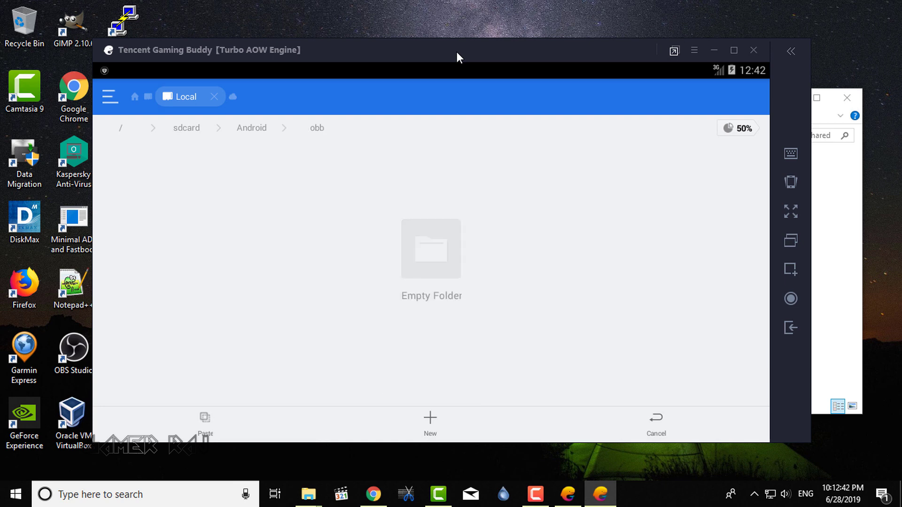
click(429, 423)
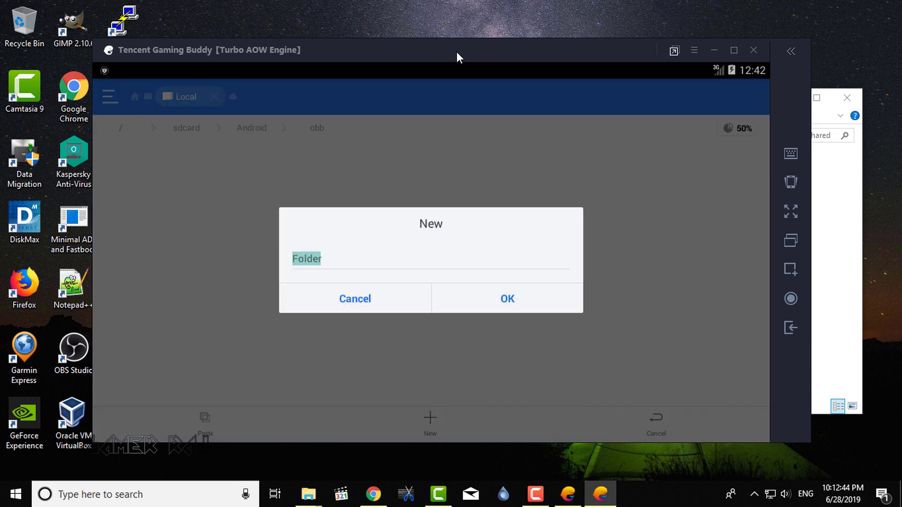
text(com)
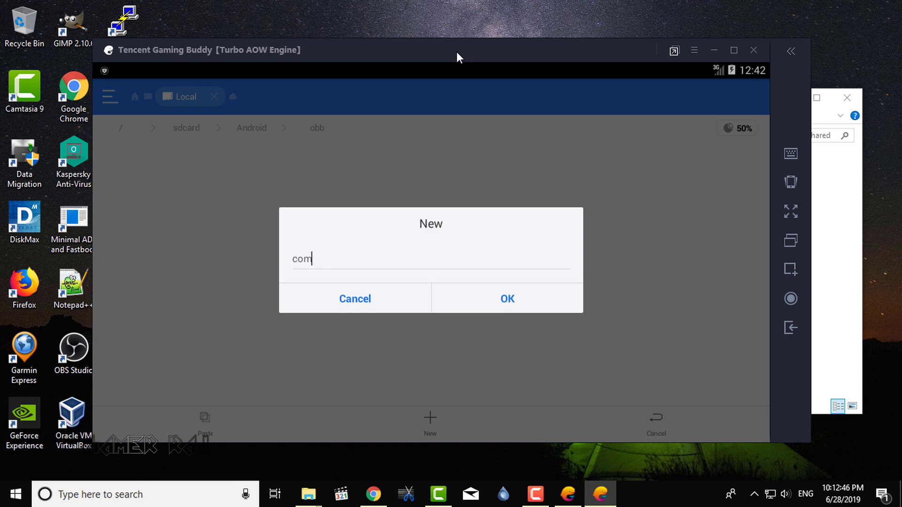
text(.tencent.ig)
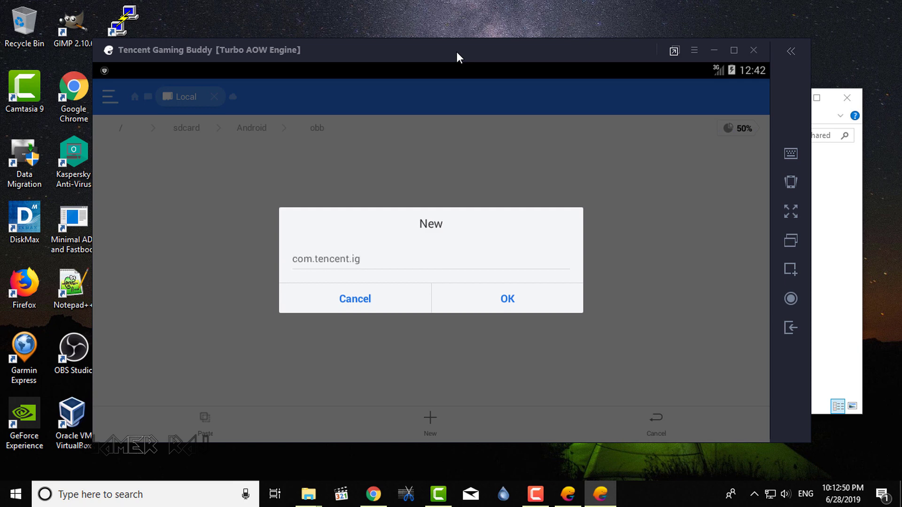
click(506, 299)
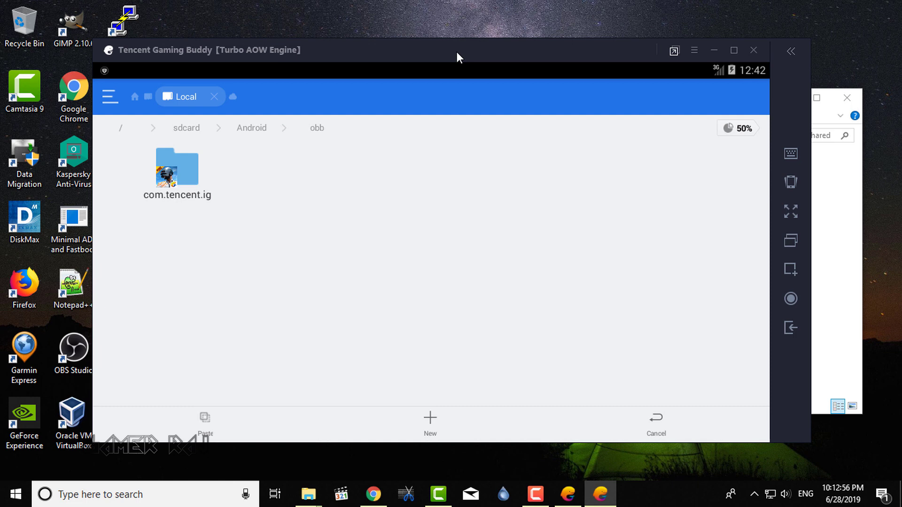
double_click(177, 168)
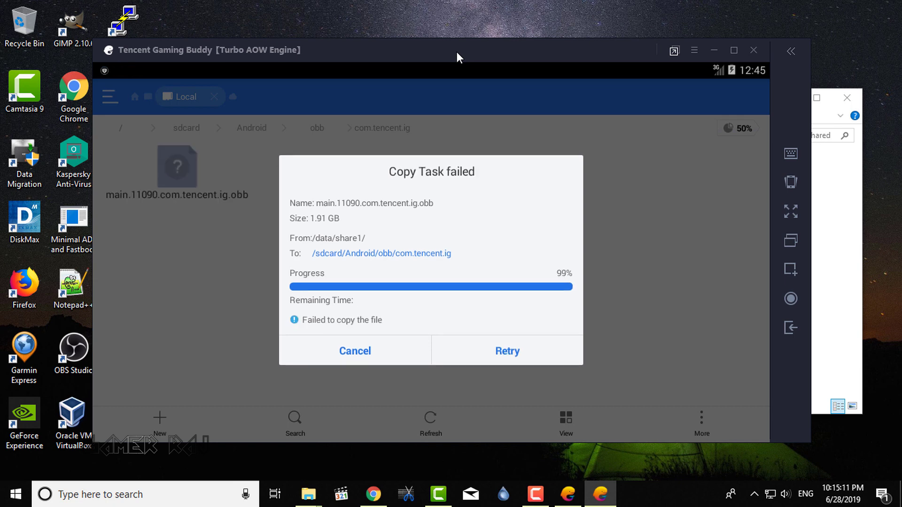
Dismiss the Copy Task failed dialog, leaving main.11090.com.tencent.ig.obb in the com.tencent.ig folder.
click(507, 350)
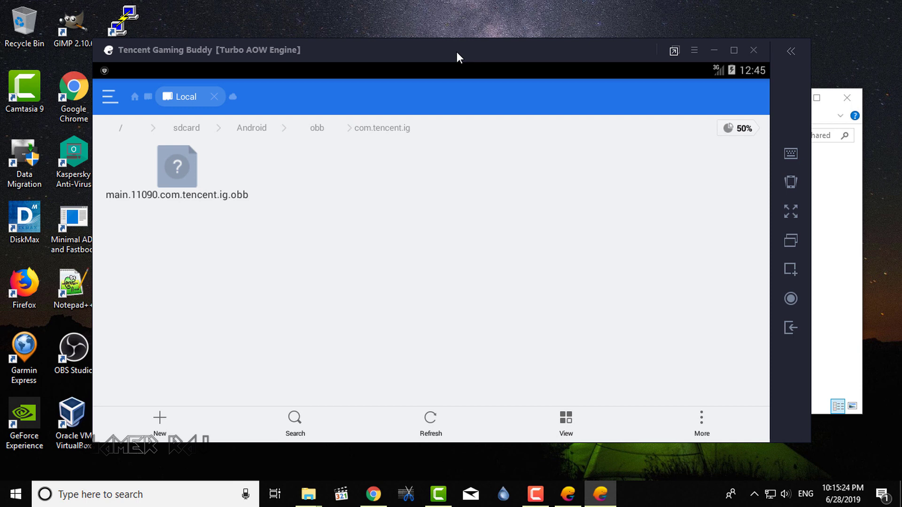
mouse_move(790, 328)
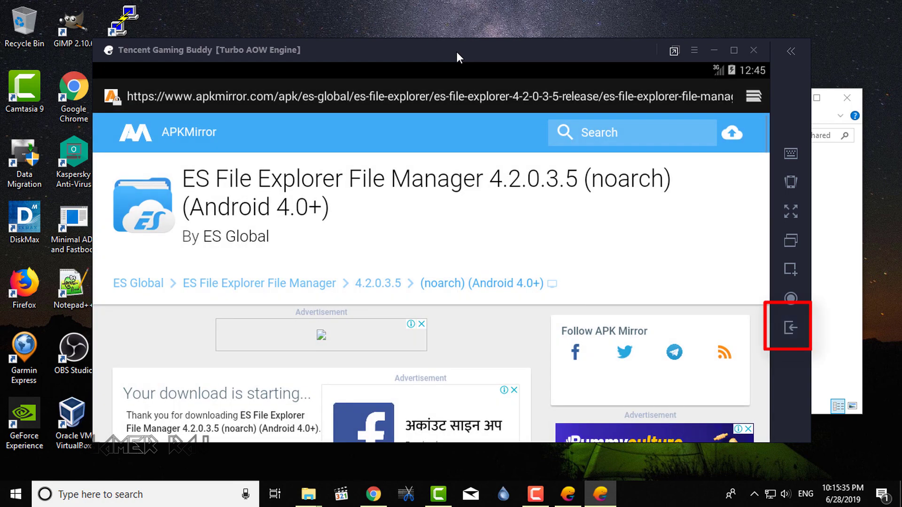
Quit the emulator and relaunch Tencent Gaming Buddy from the desktop shortcut.
click(790, 327)
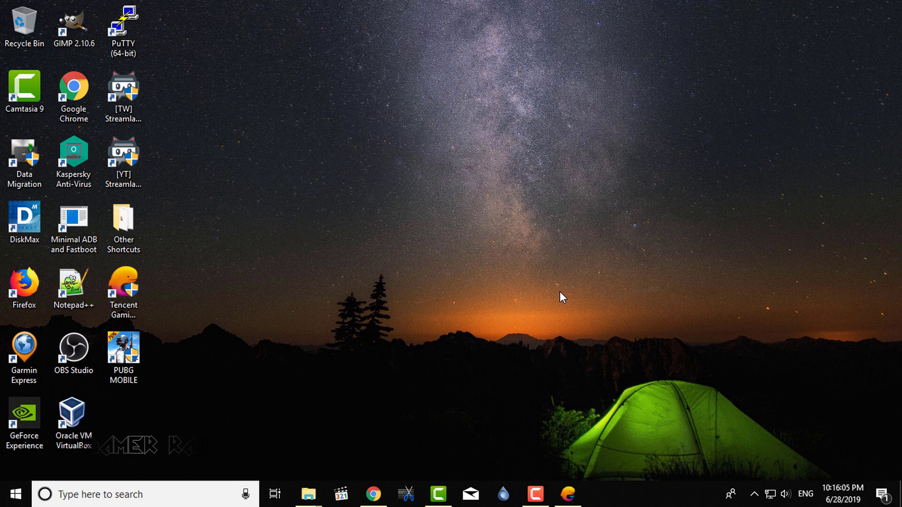
double_click(123, 288)
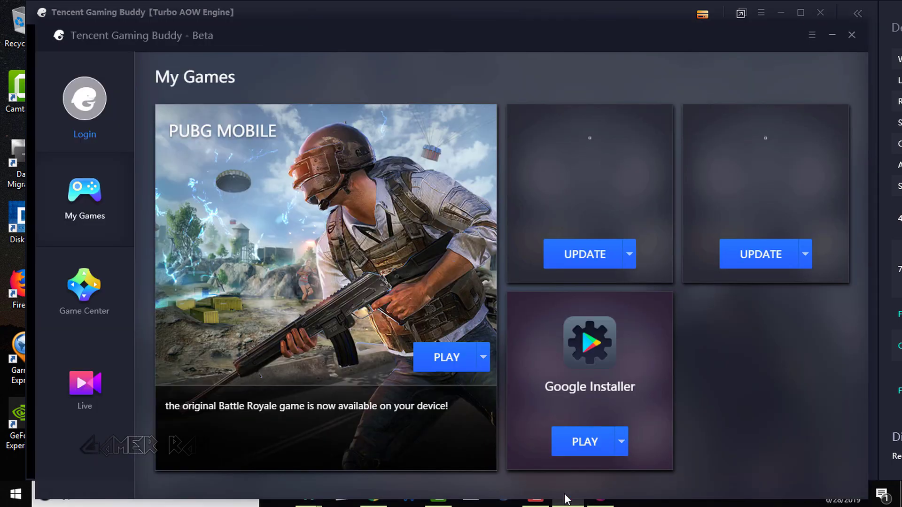
Launch PUBG MOBILE to its lobby, dismiss the emulator notice and shop offer, then exit the emulator.
click(446, 357)
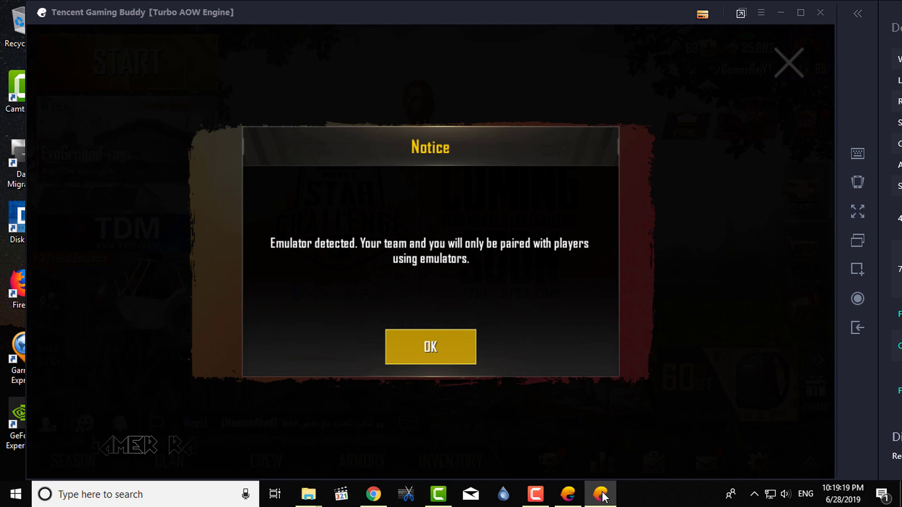
click(430, 346)
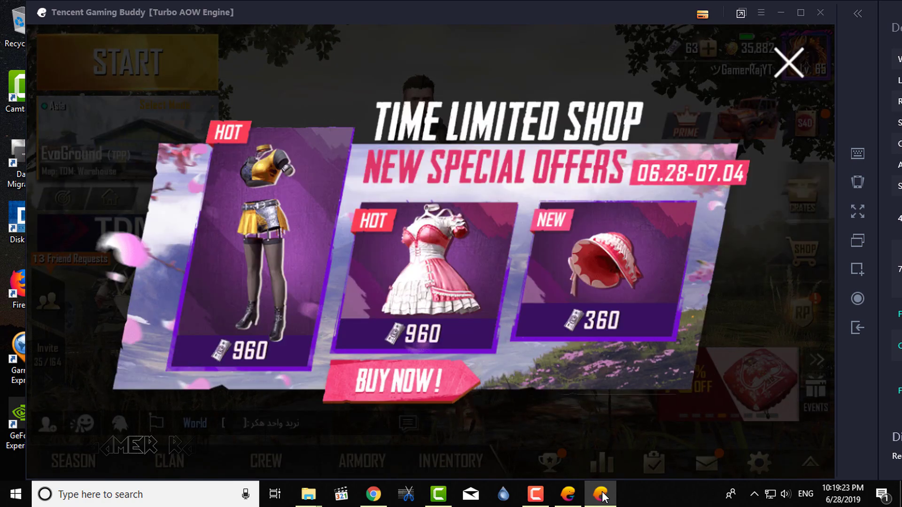
click(789, 62)
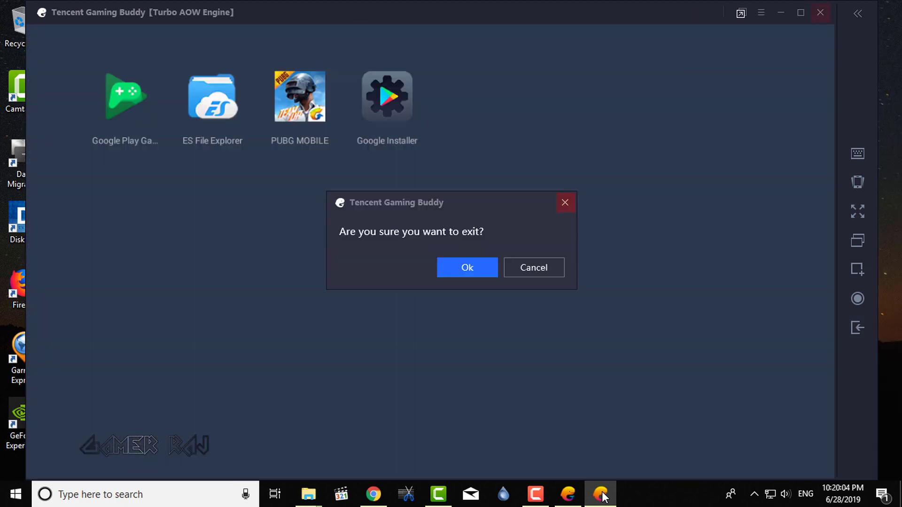
click(467, 268)
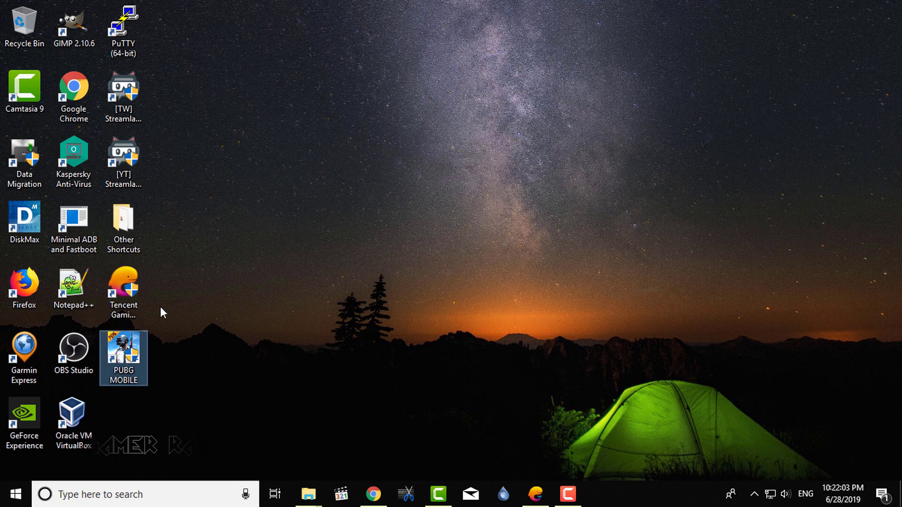